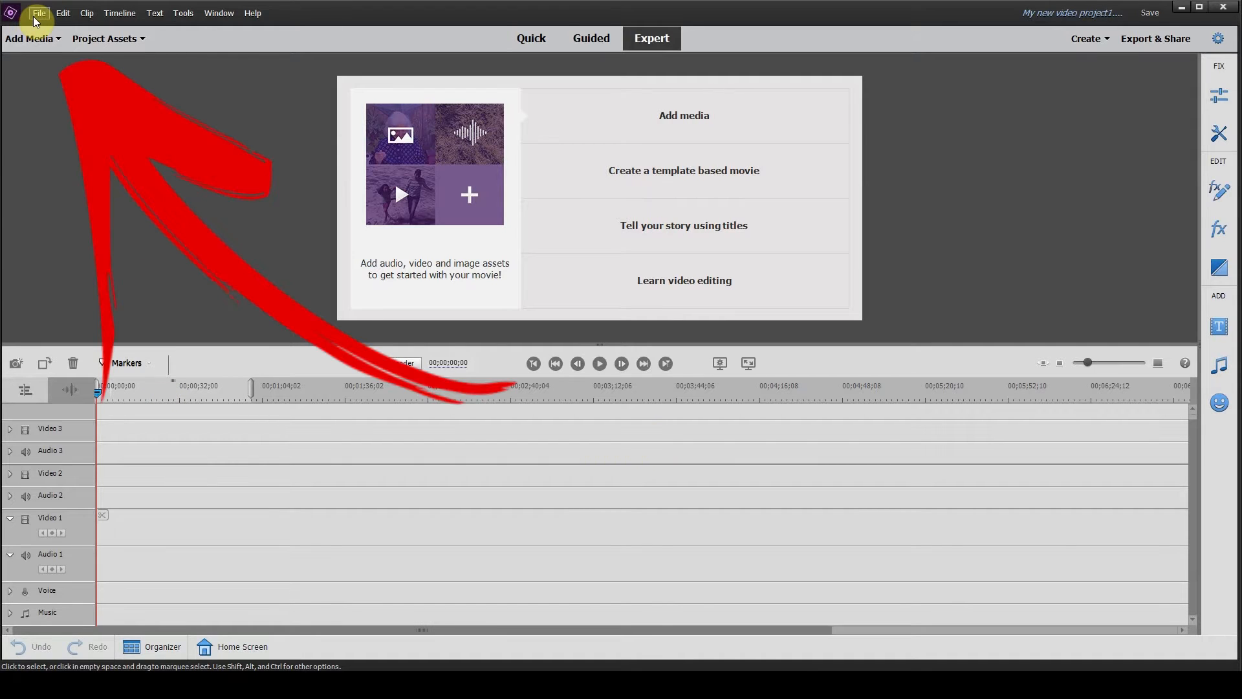
Start a new project from the File menu and name it TimelapsePanTool.
left_click(39, 13)
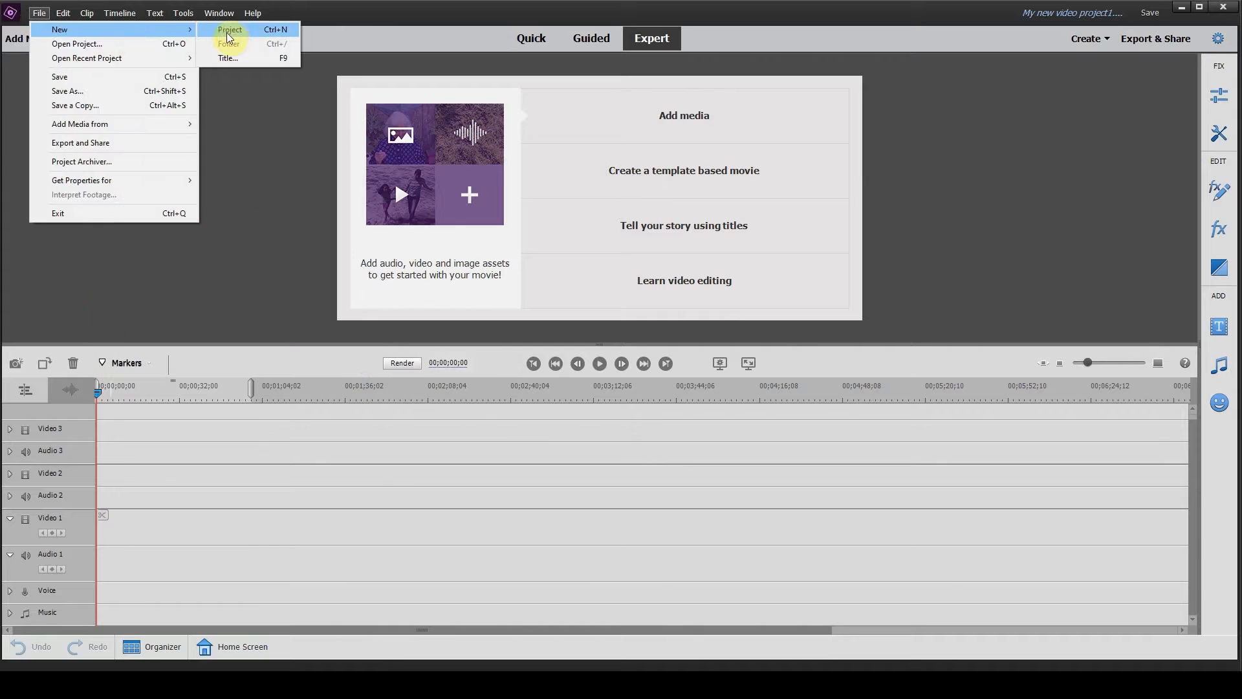
left_click(229, 29)
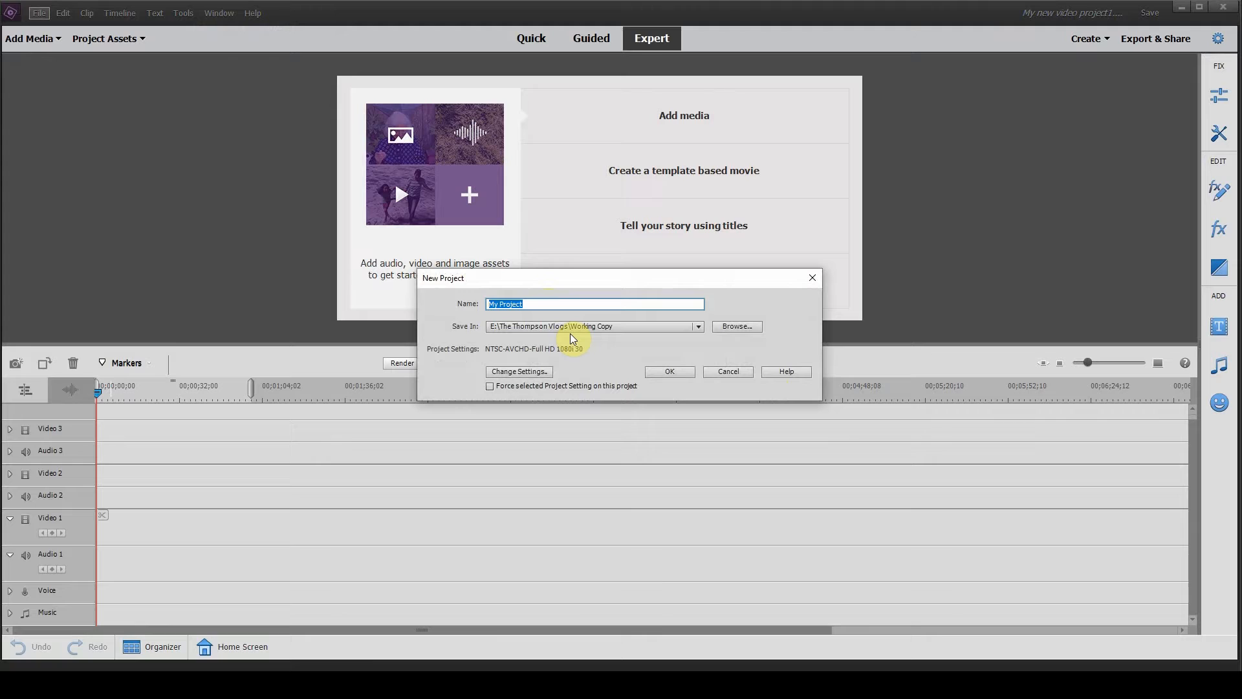
type("T")
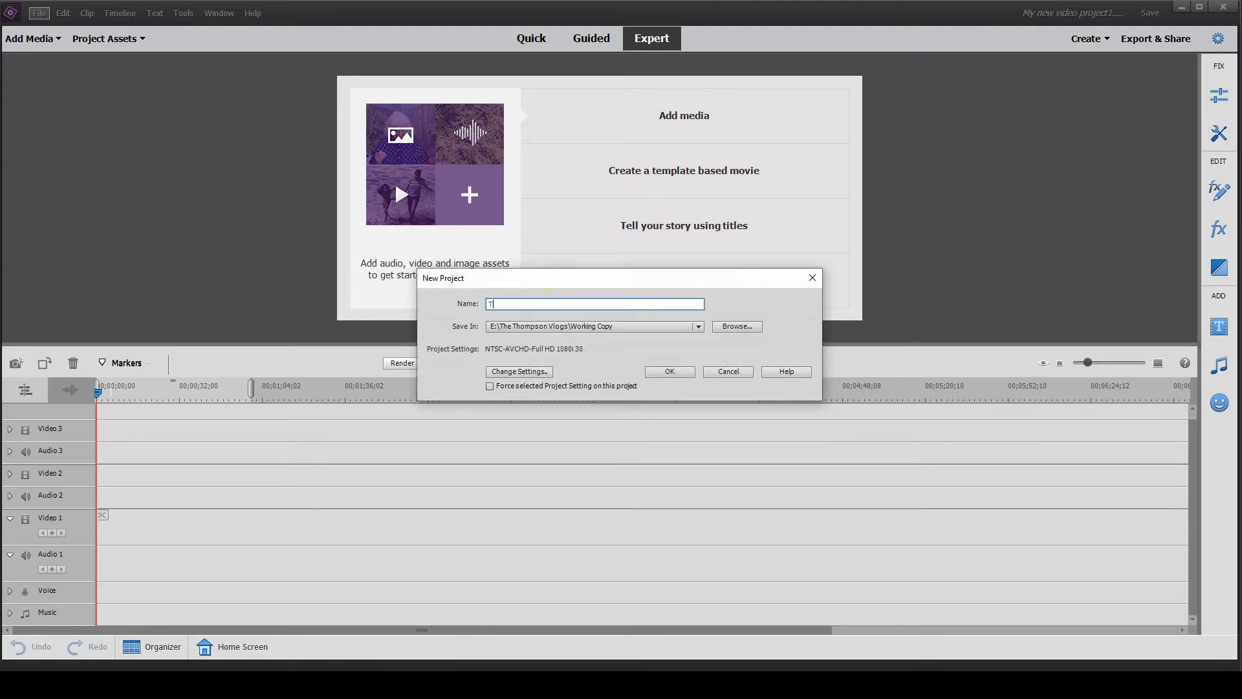
type("imelapsePanTool")
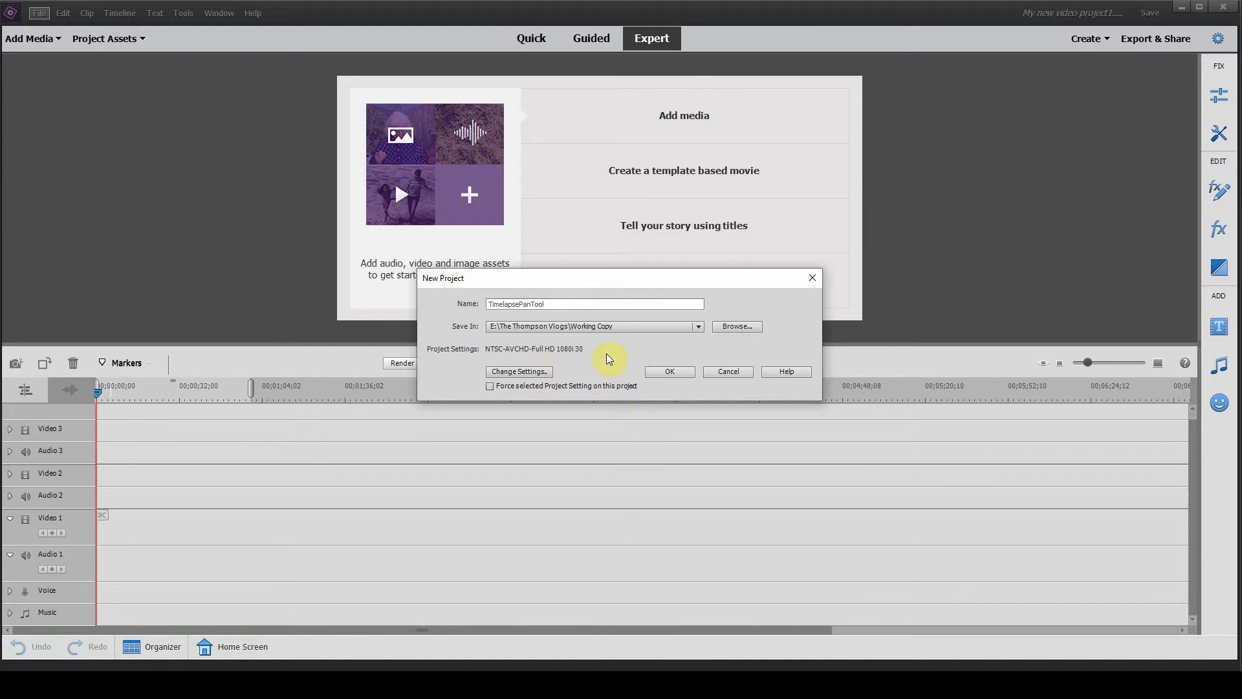
Choose the NTSC DSLR 1080p24 preset, force that setting on import, and create the project.
left_click(518, 372)
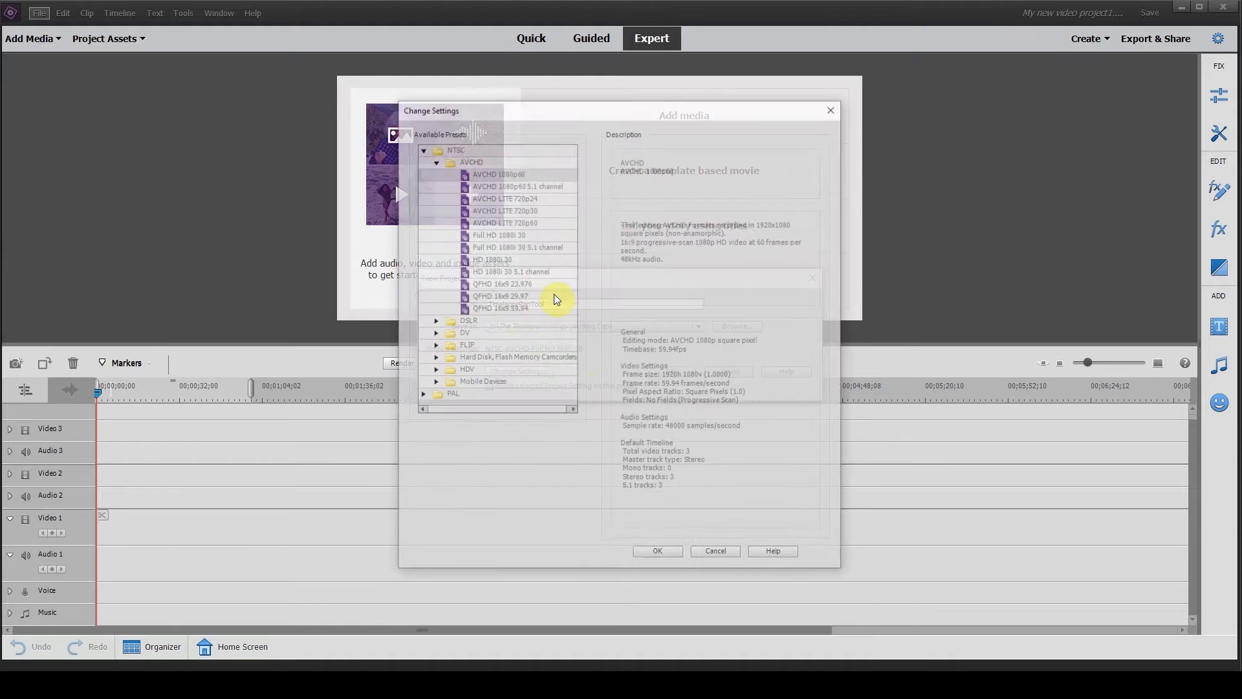
left_click(435, 320)
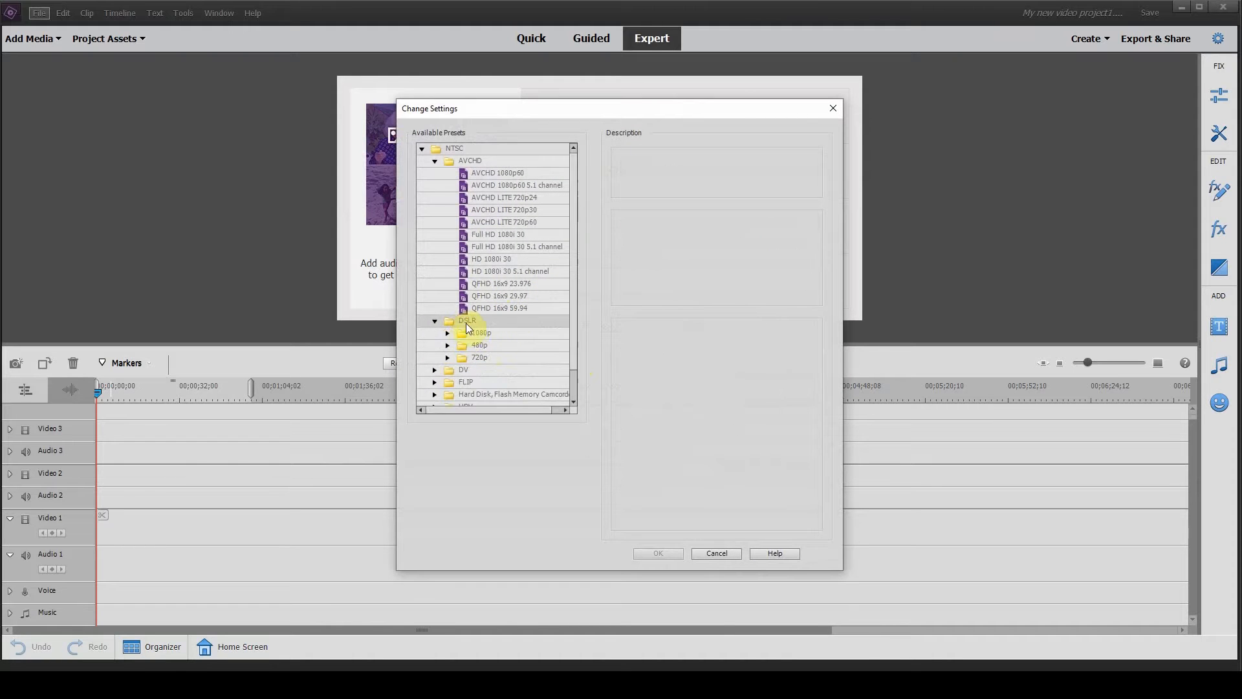
left_click(506, 345)
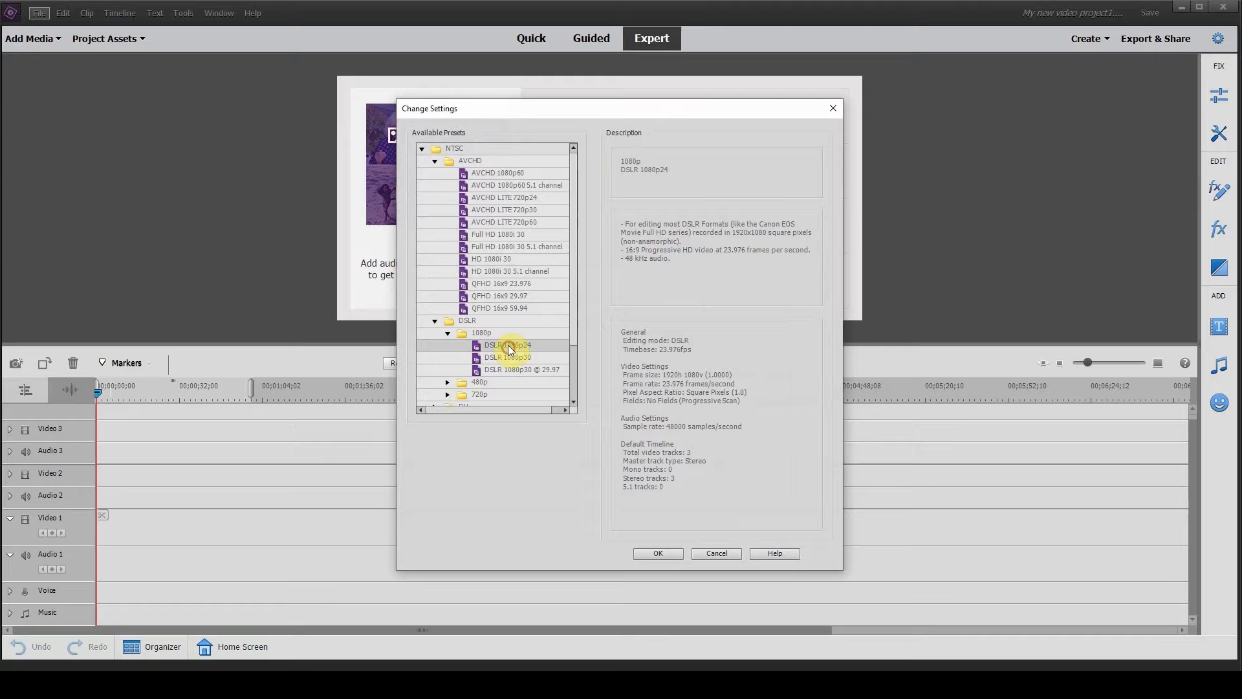
left_click(657, 553)
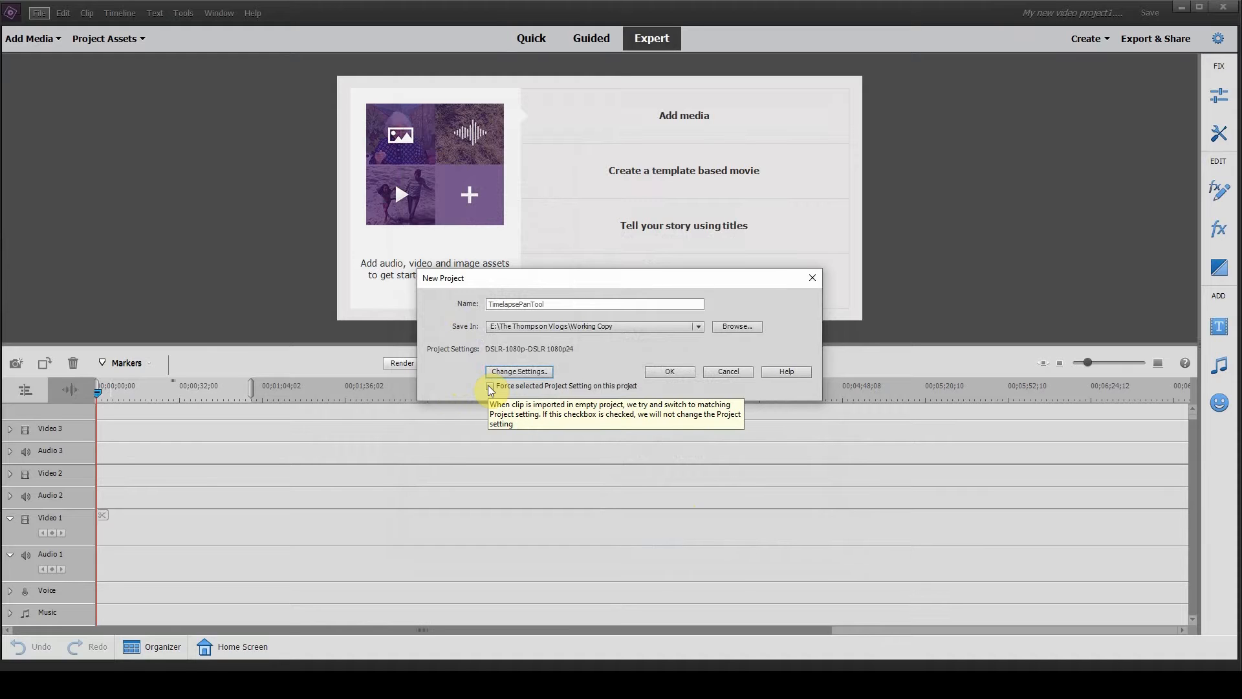
left_click(490, 385)
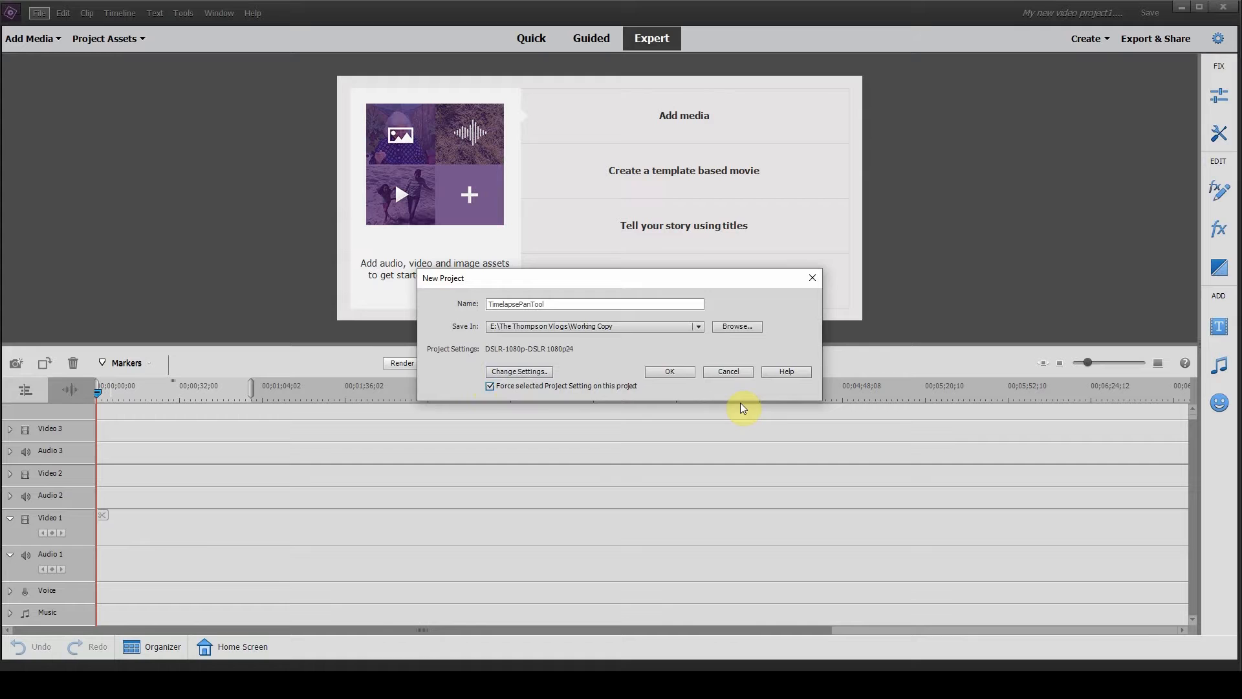
left_click(668, 372)
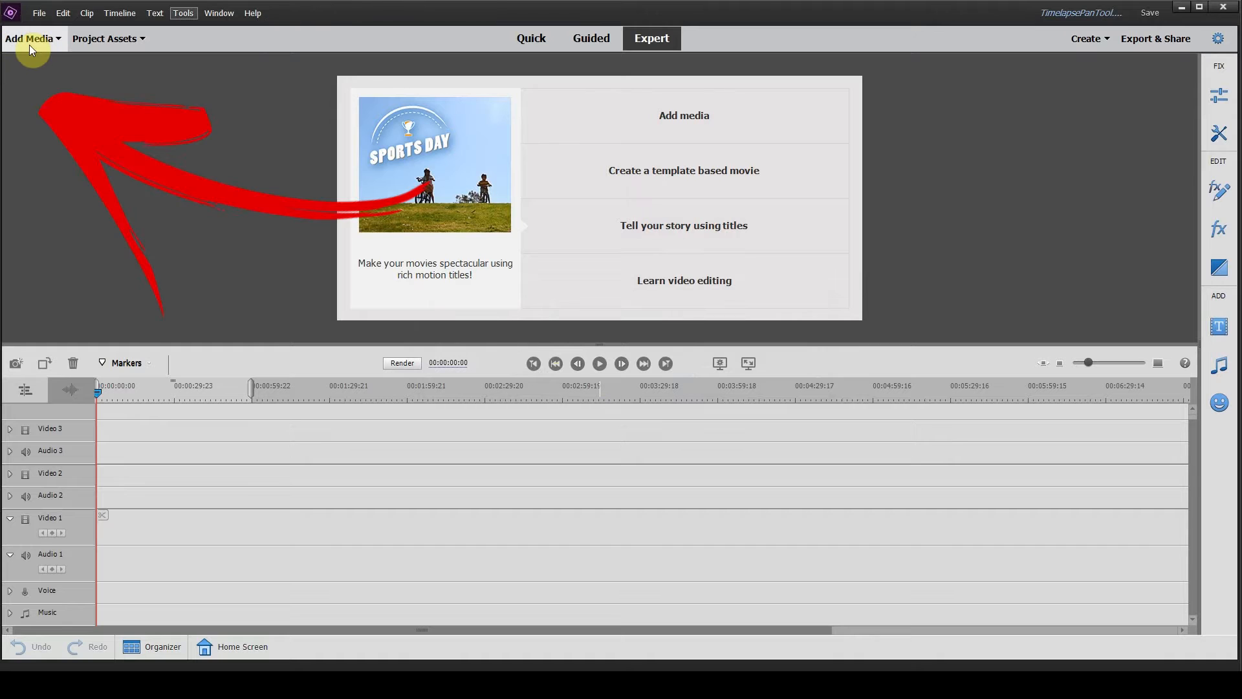
Import the Bedroomtimelapse video from the Final Edit folder through Add Media.
left_click(32, 38)
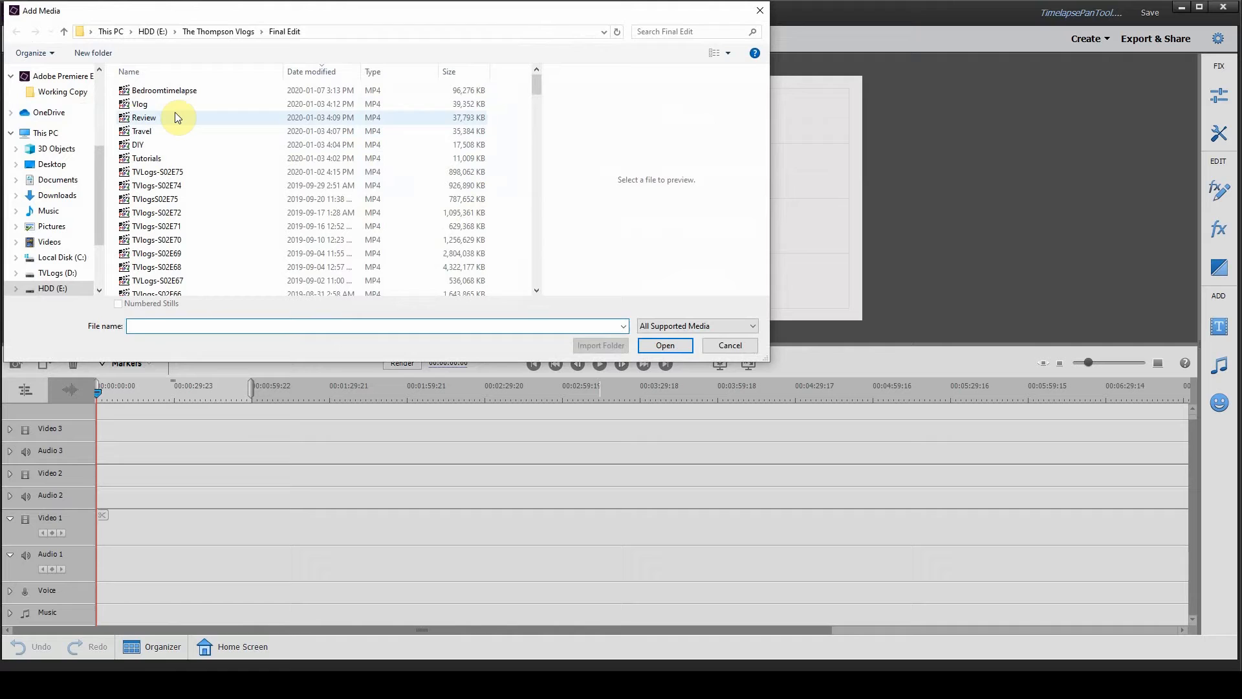
left_click(164, 89)
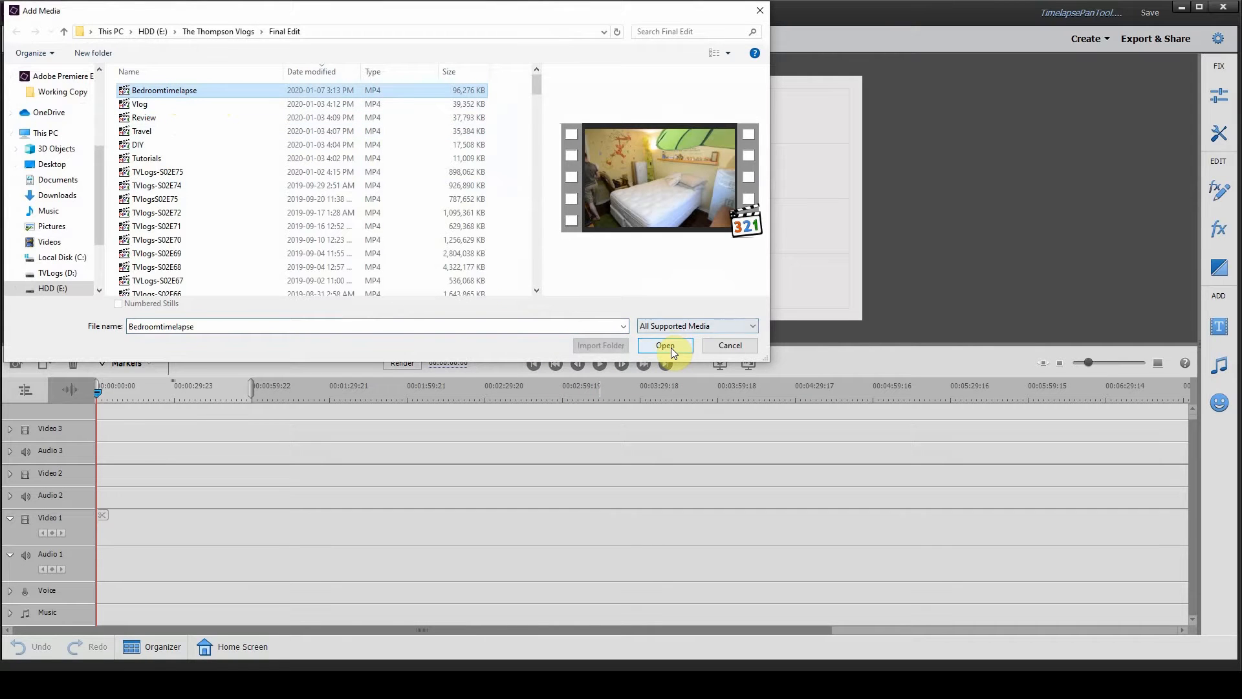
left_click(665, 345)
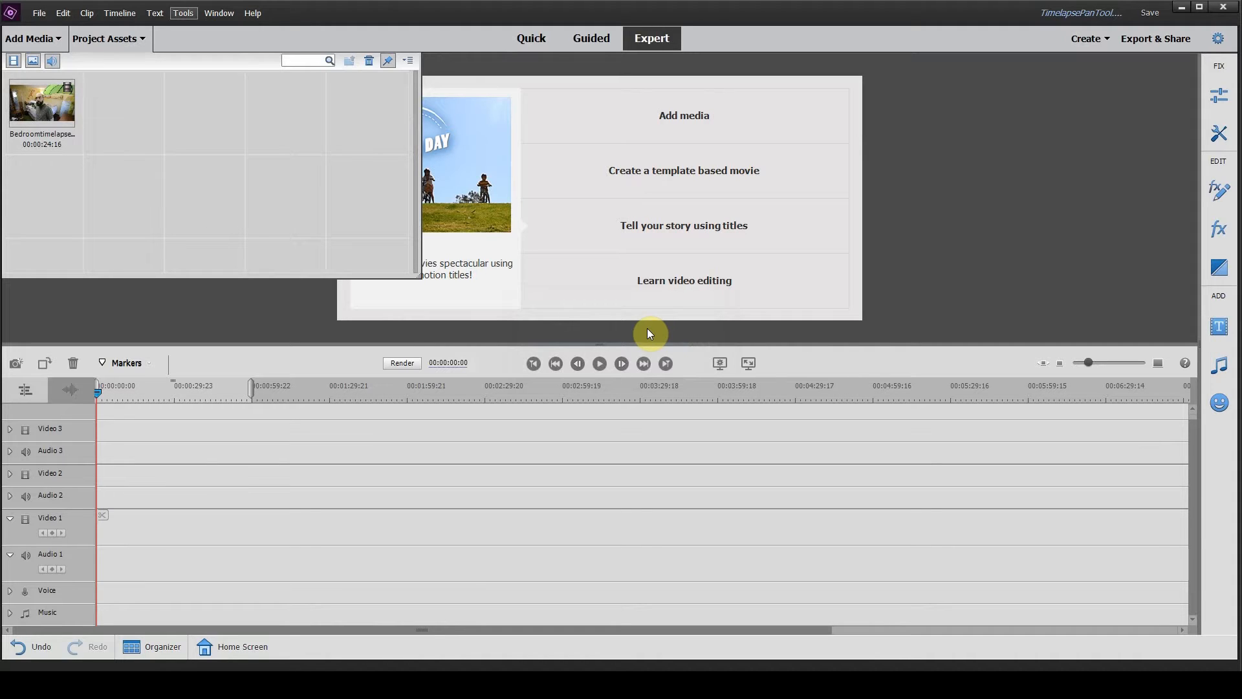
Place Bedroomtimelapse on Video 1, fit the timeline to it, and play it partway.
left_click_drag(42, 103, 191, 475)
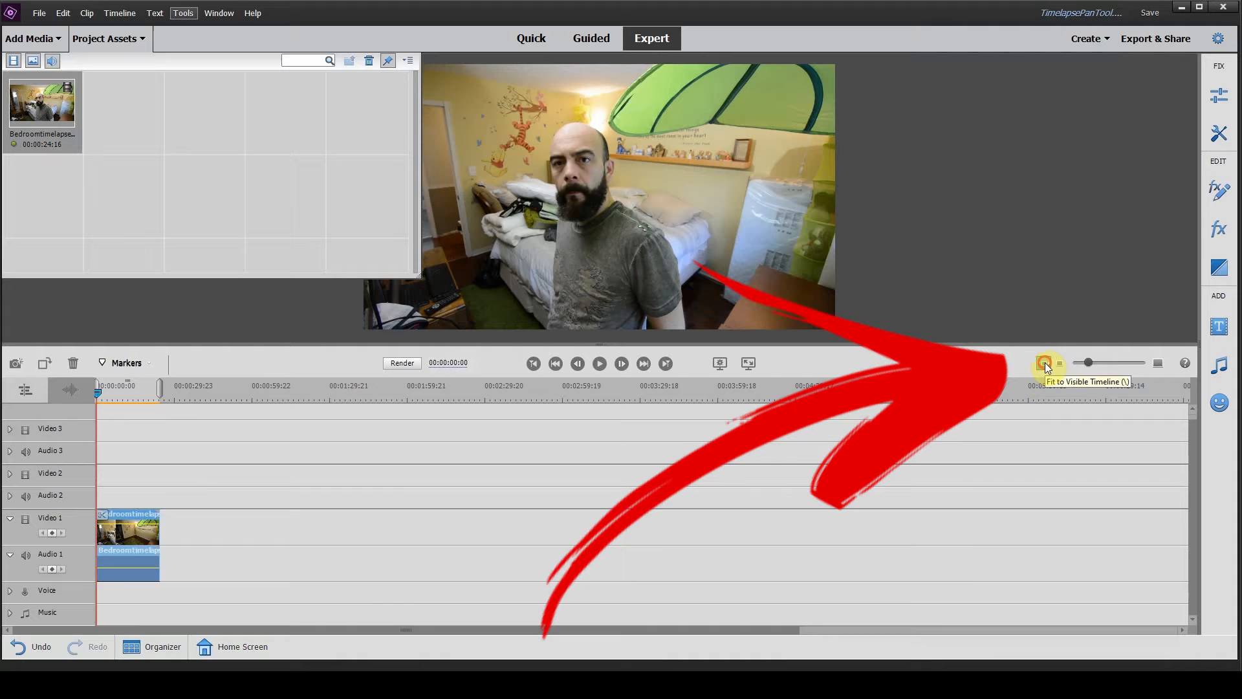
left_click(1044, 364)
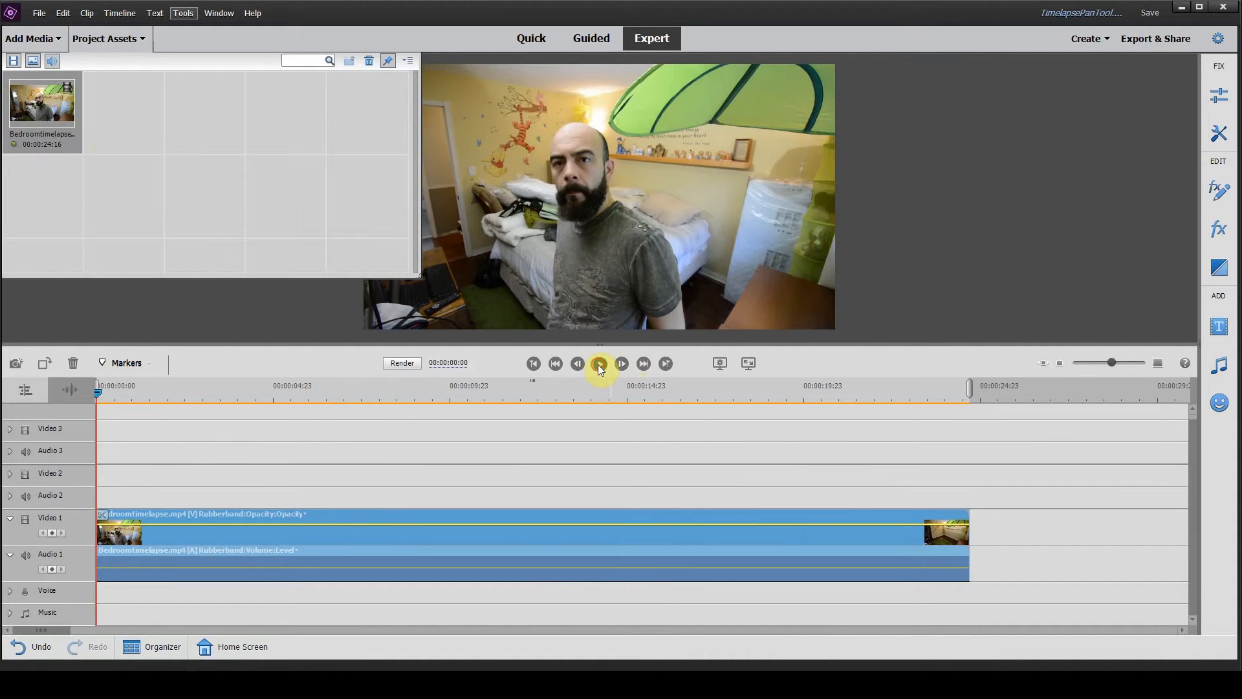
left_click(599, 363)
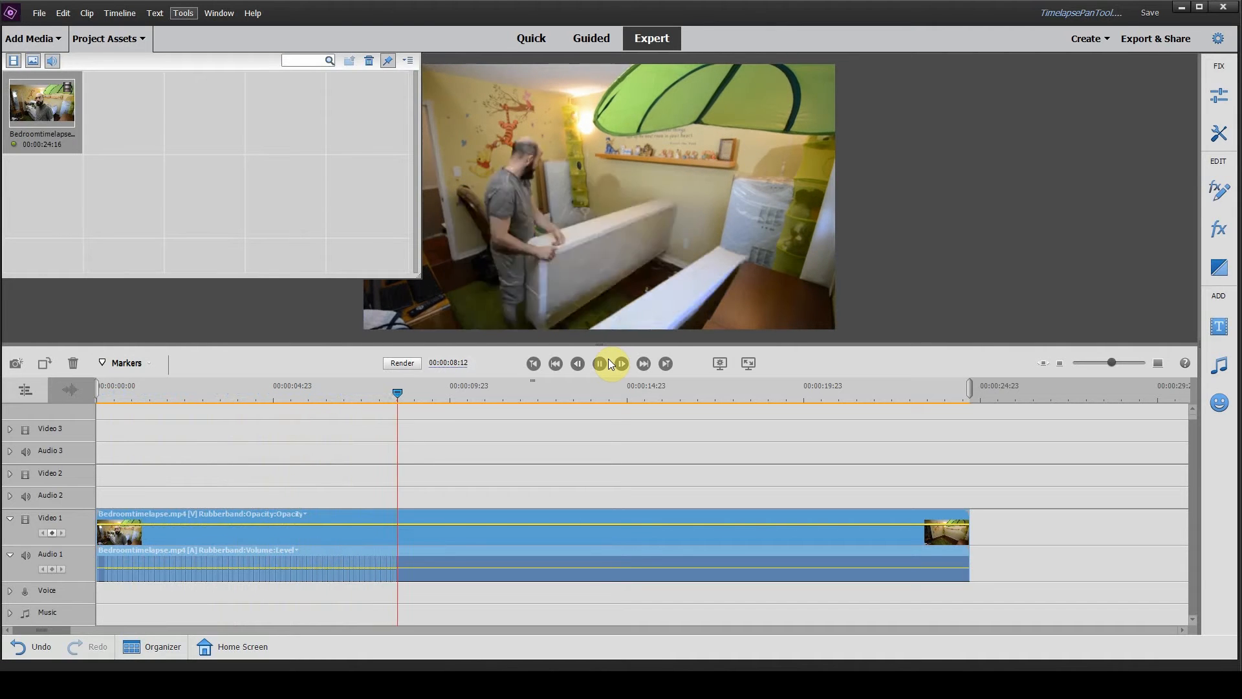
left_click(599, 362)
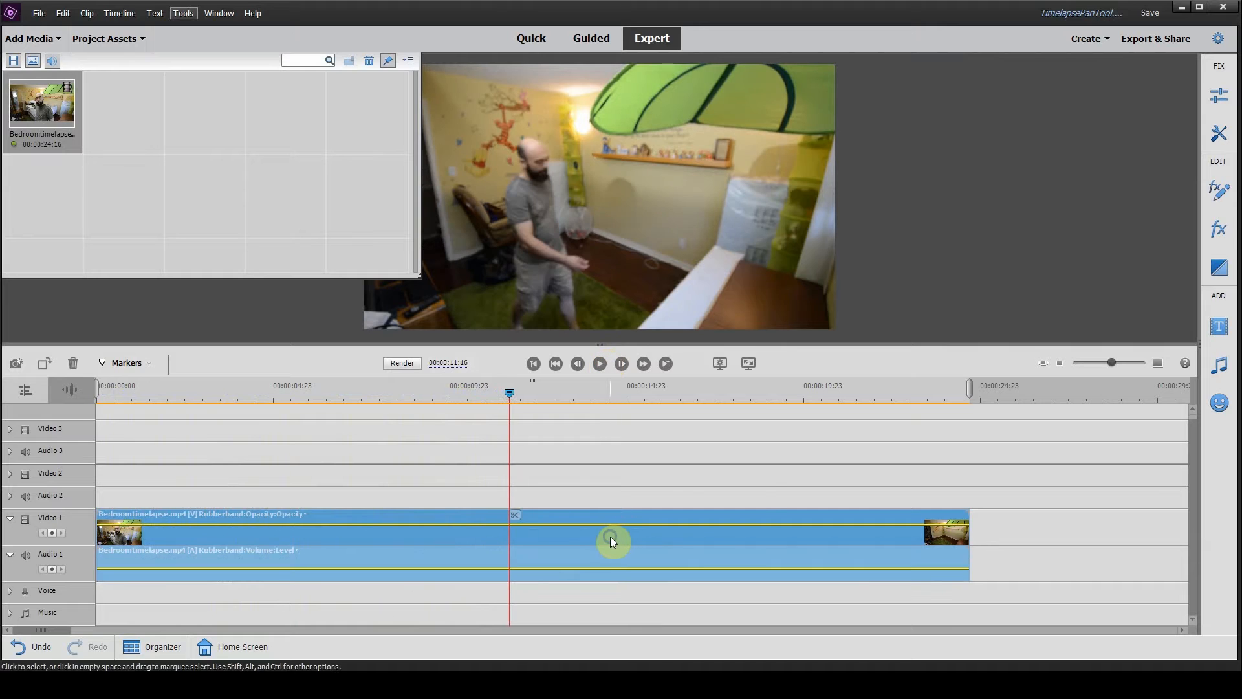
Time-stretch the clip to 300% speed and play back the roughly 8-second result.
right_click(611, 540)
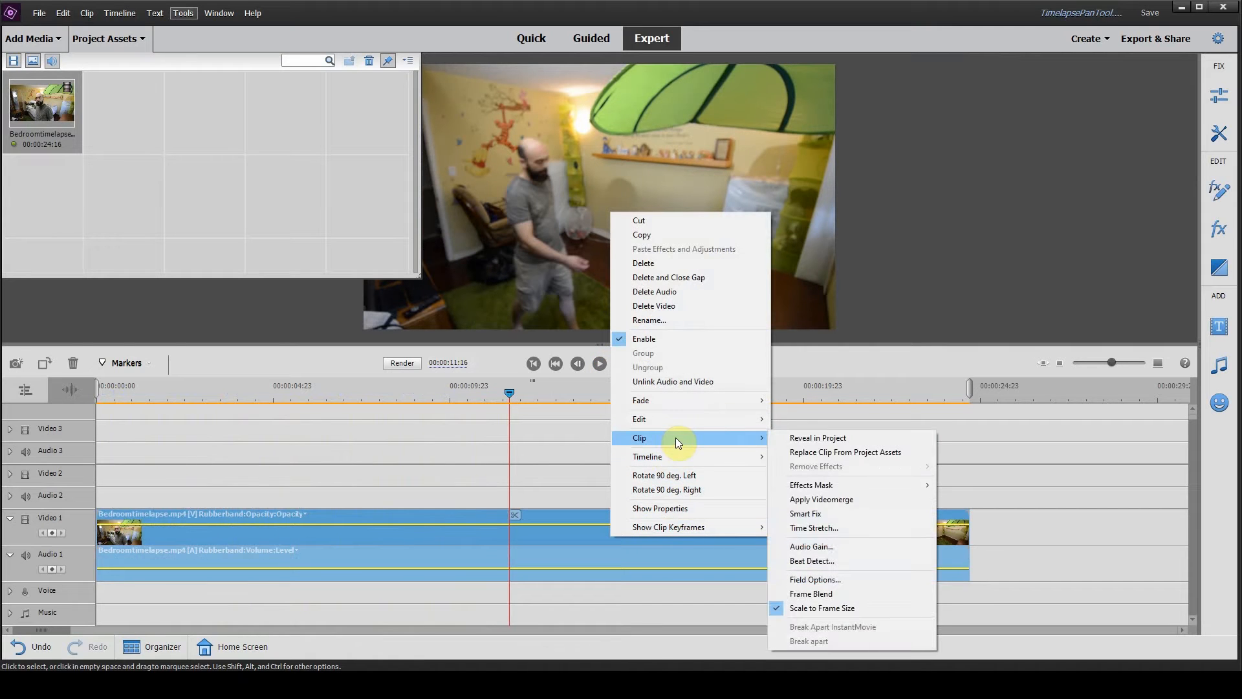
mouse_move(812, 527)
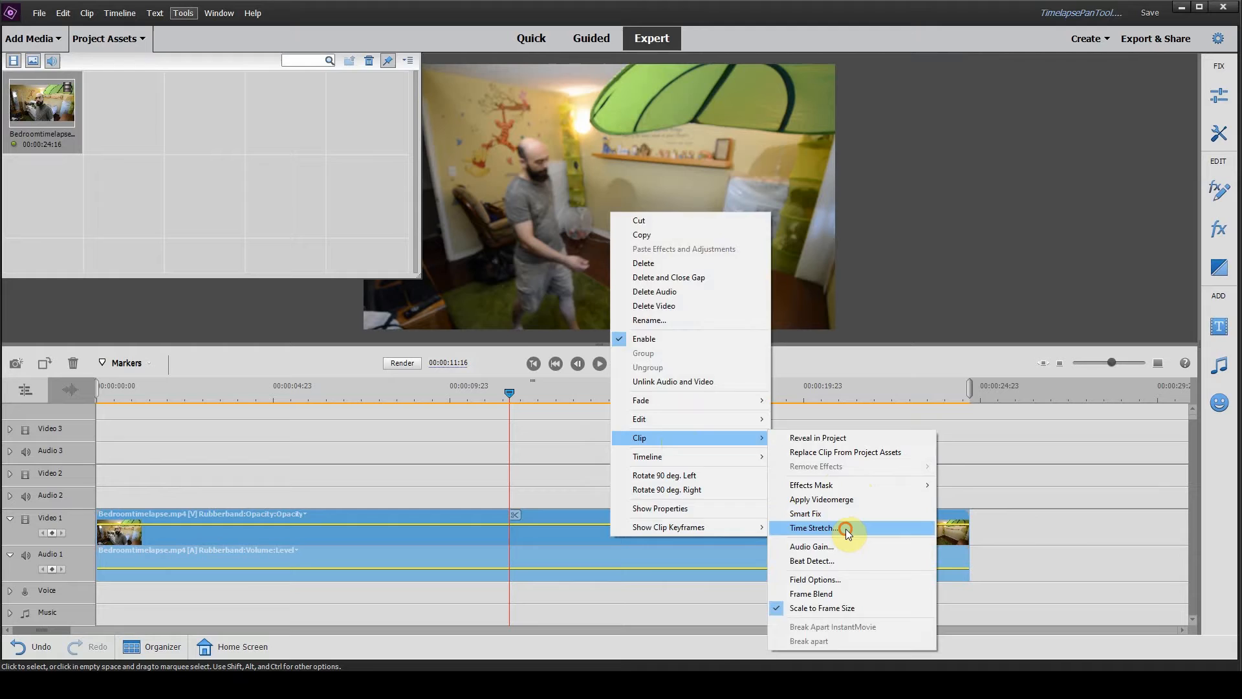
left_click(812, 528)
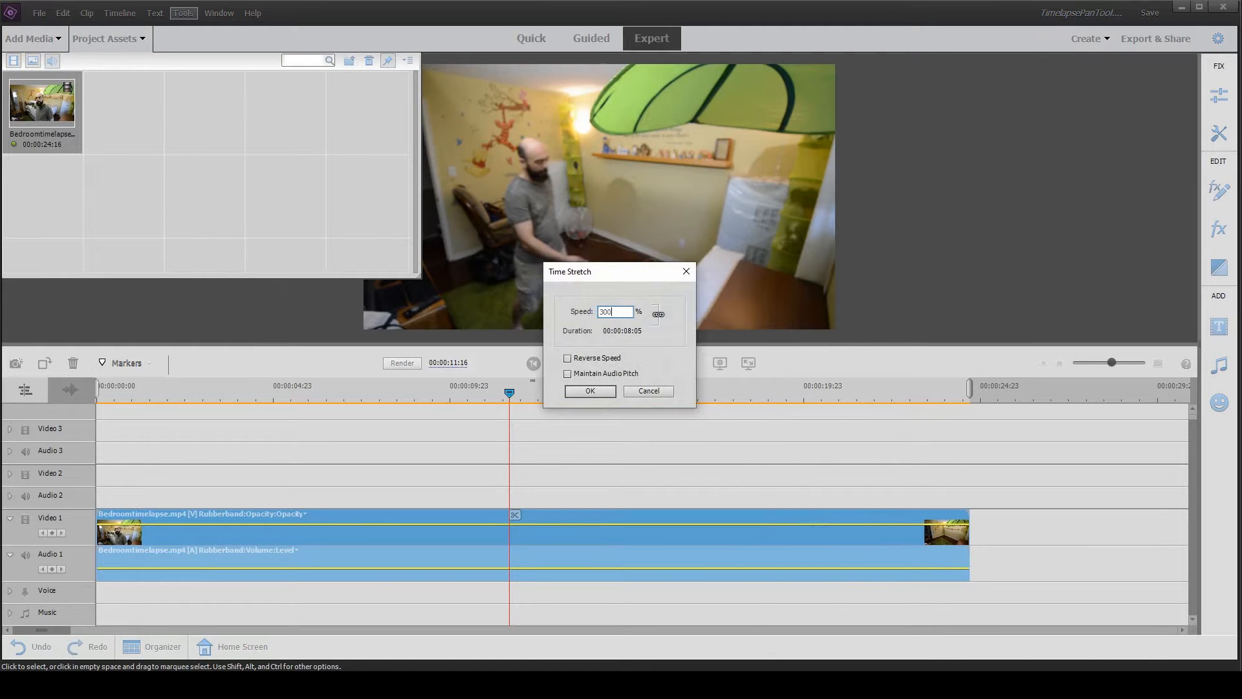
left_click(589, 390)
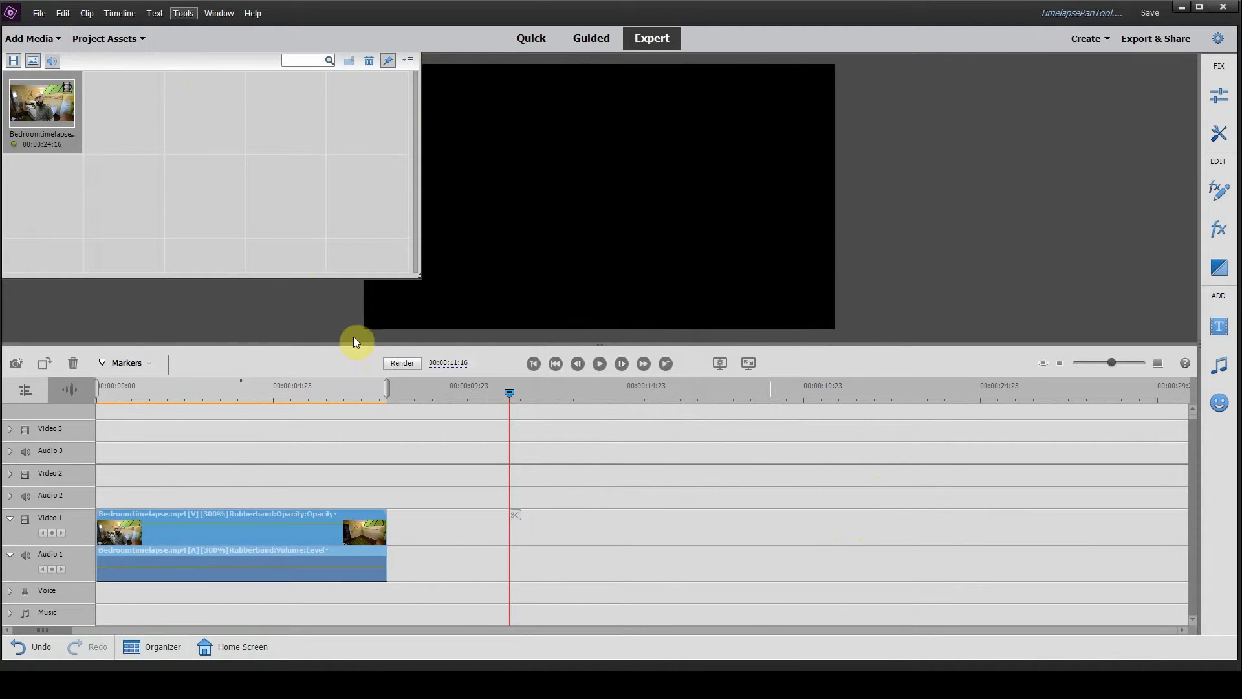
left_click(402, 363)
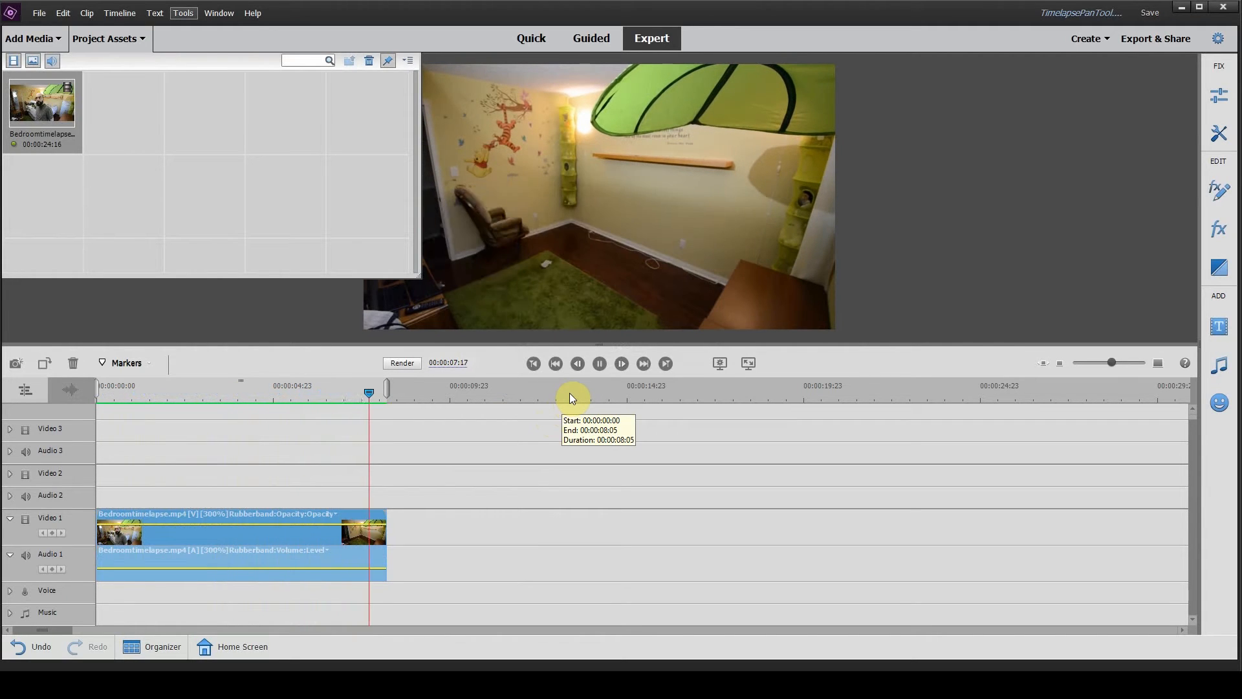
left_click(599, 363)
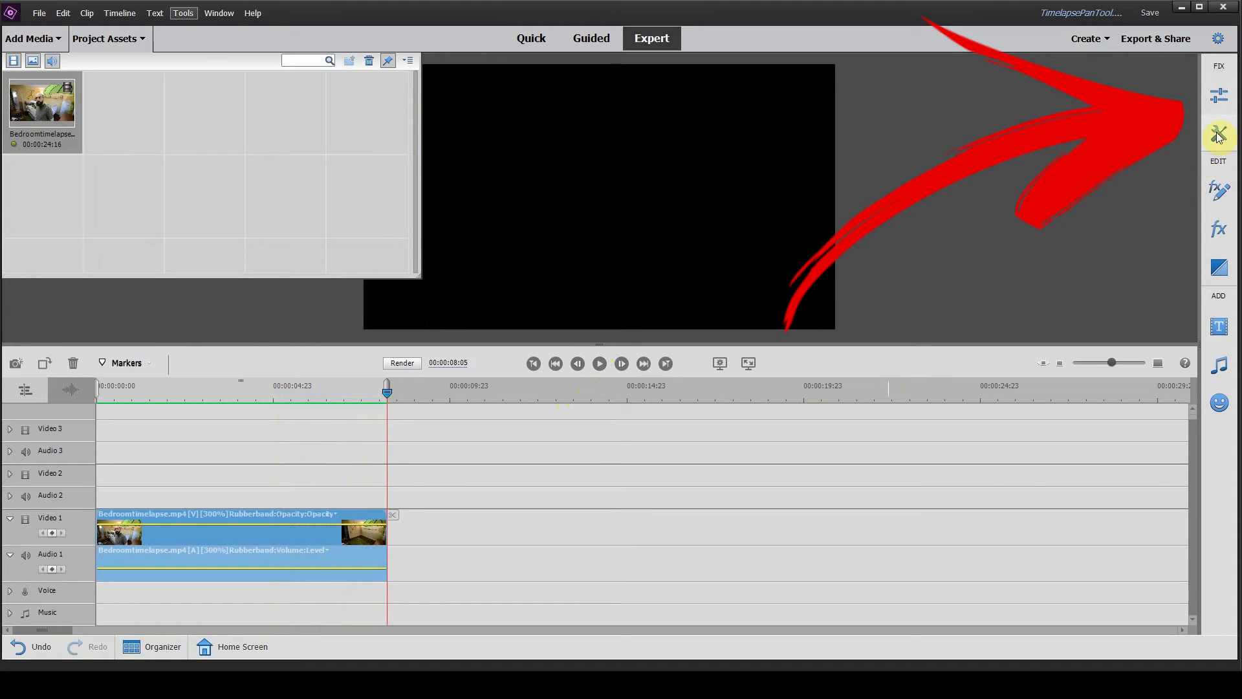
Launch the Pan & Zoom tool on the sped-up clip from the Video tools list.
left_click(1218, 135)
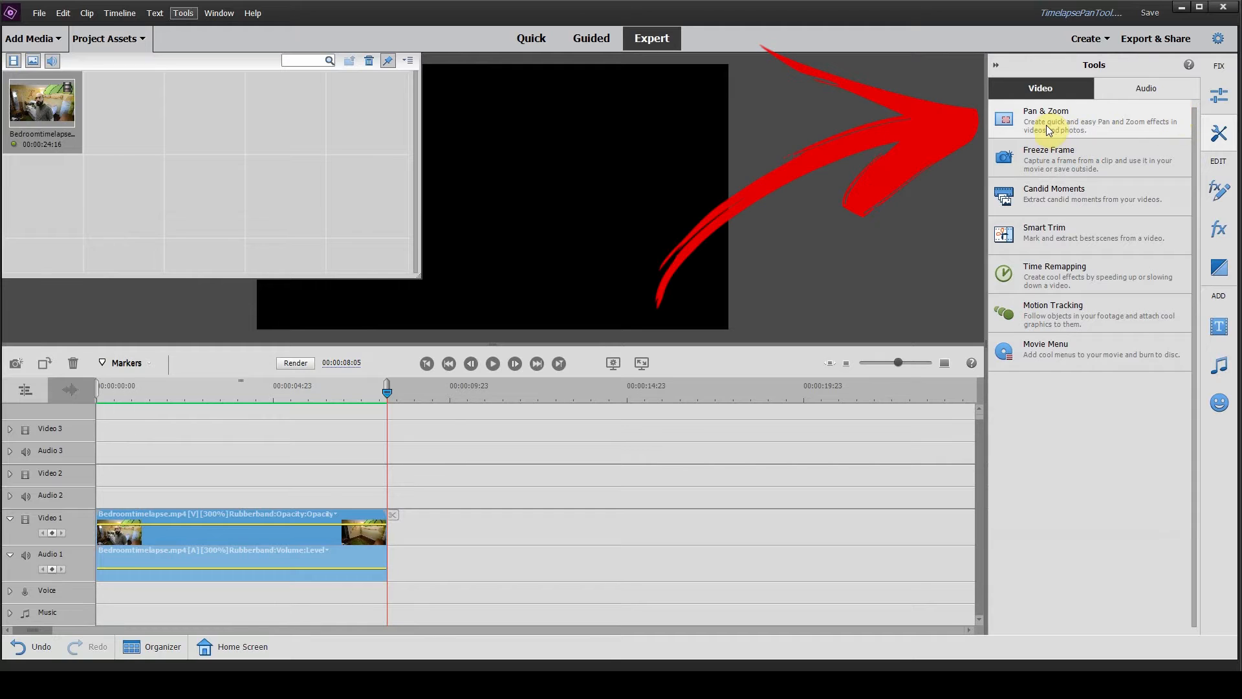
left_click(1045, 120)
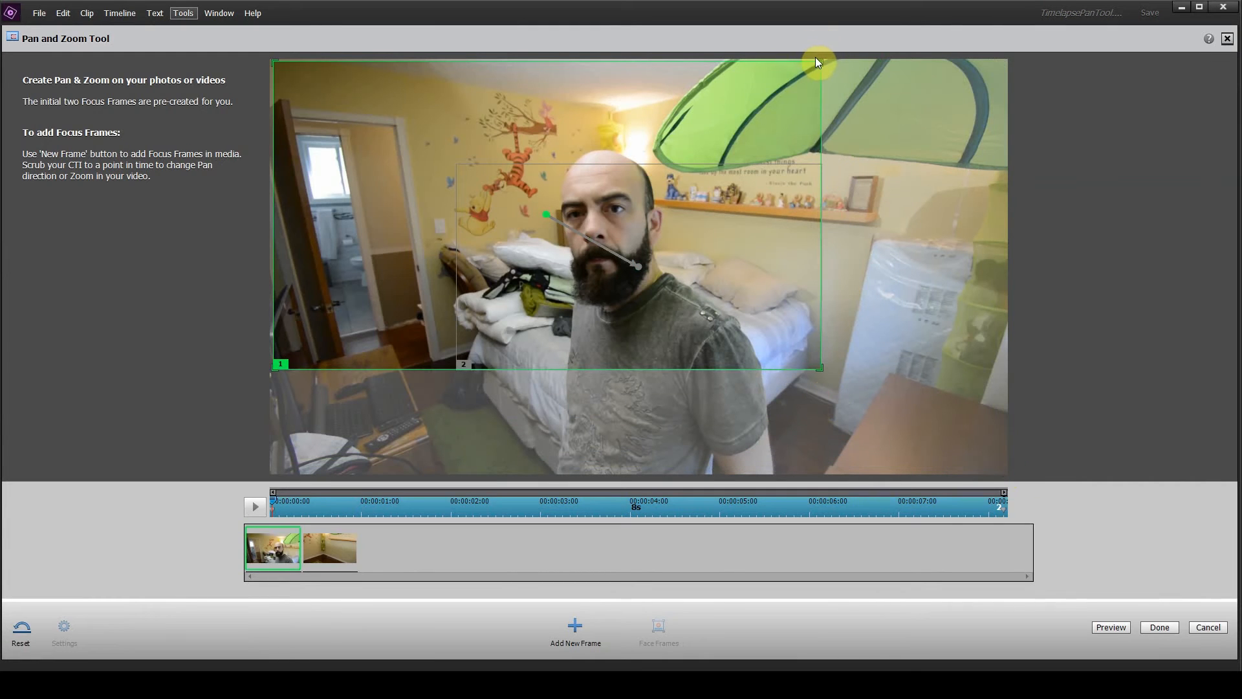
Shrink focus frame 1, shift focus frame 2 over the bed and shelf, and apply.
left_click_drag(819, 62, 701, 127)
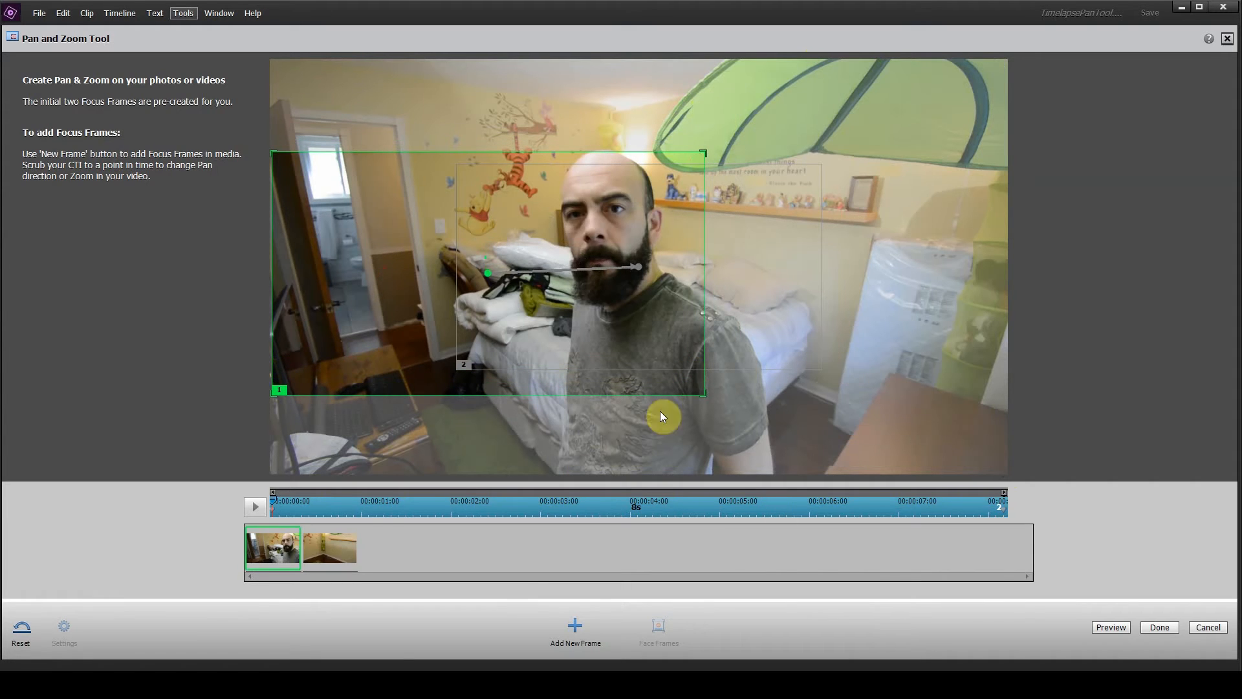
left_click(328, 548)
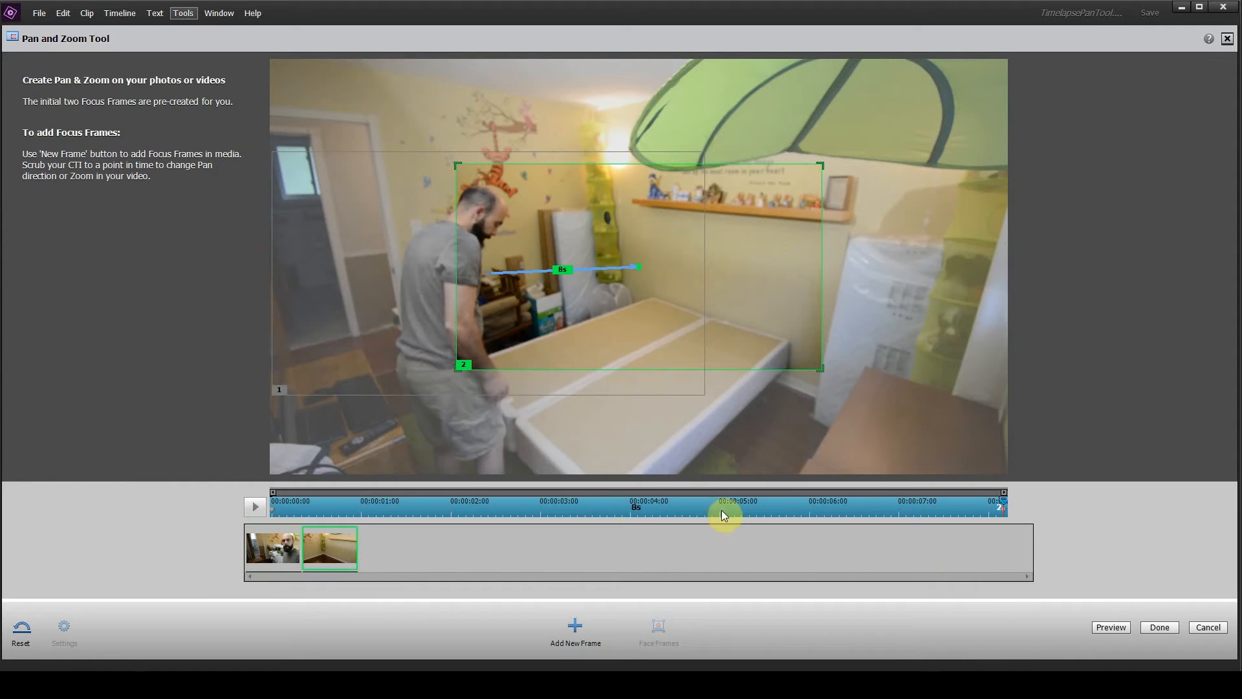
mouse_move(990, 562)
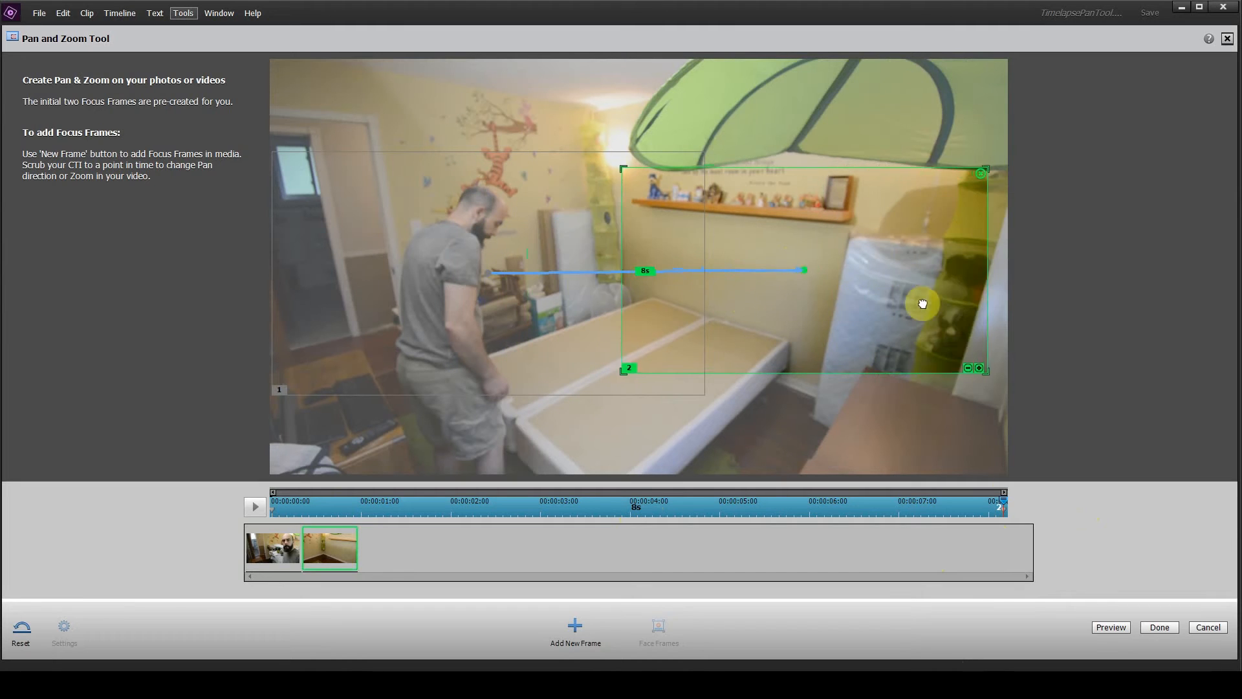
left_click_drag(921, 303, 978, 256)
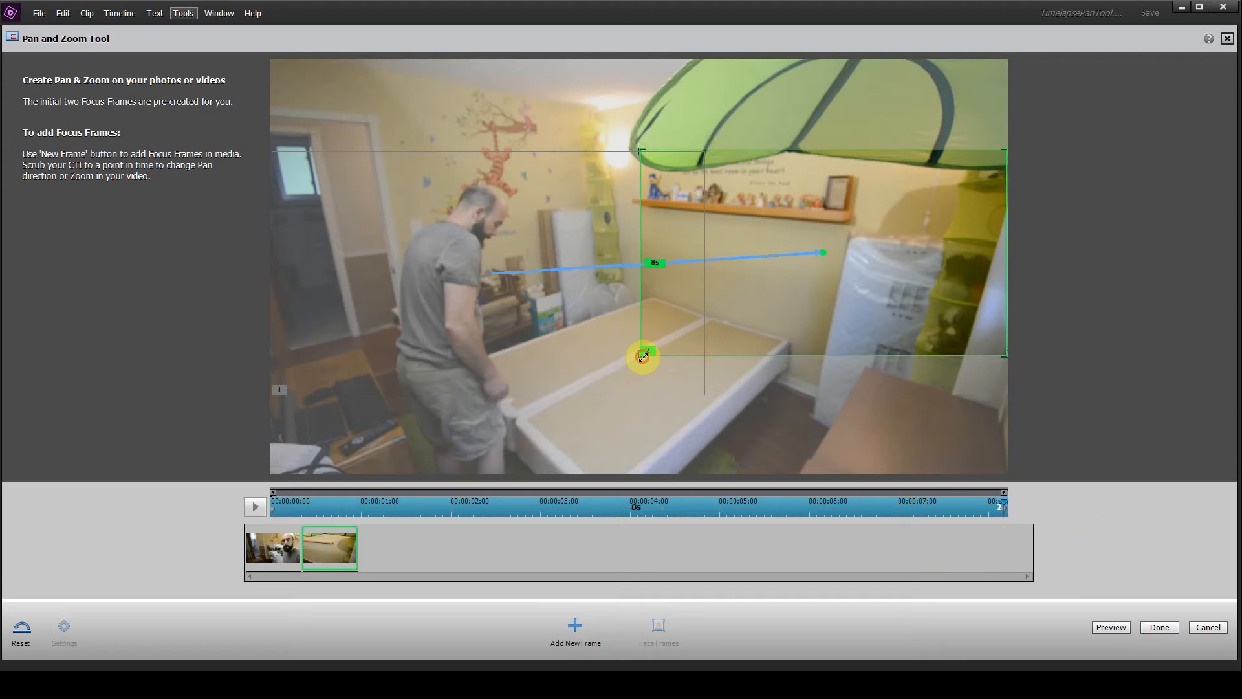
left_click_drag(642, 356, 578, 388)
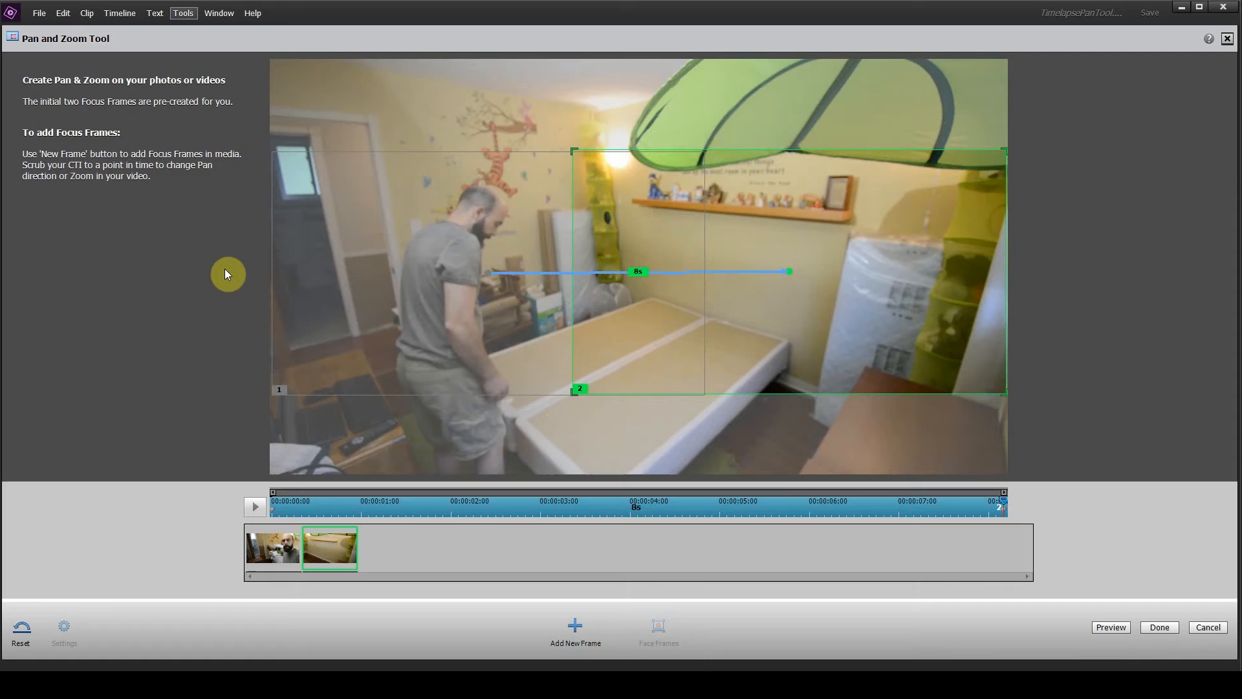
mouse_move(878, 626)
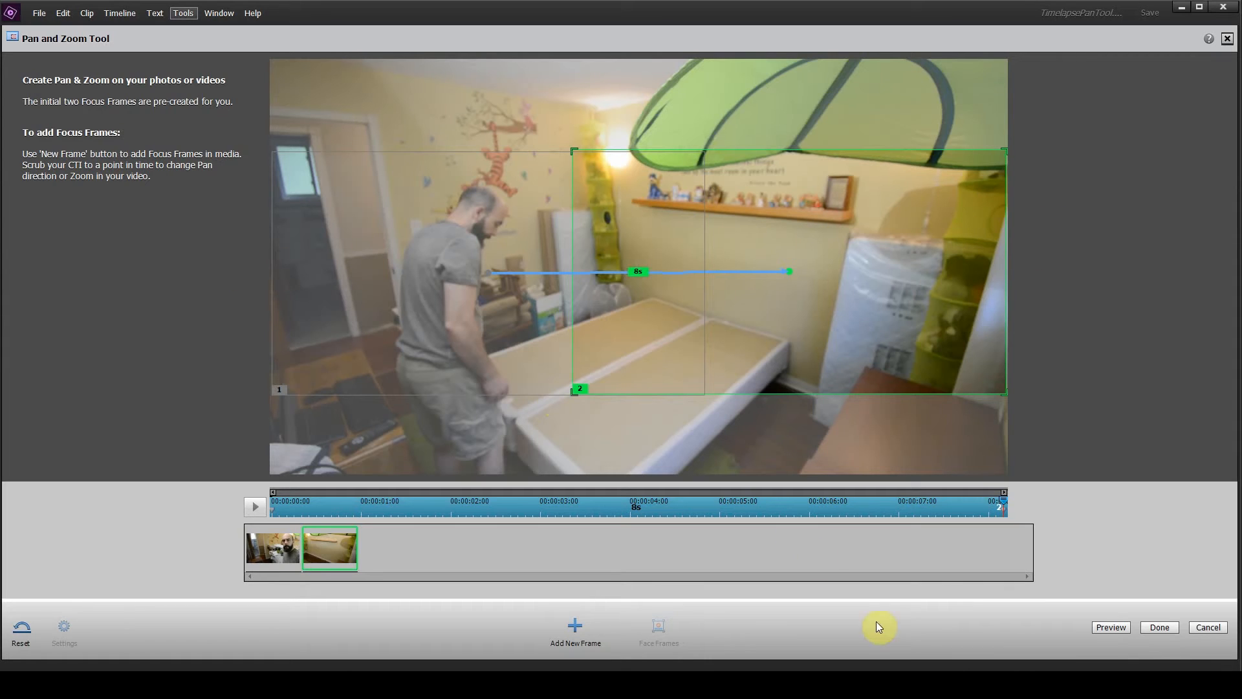
left_click(1157, 626)
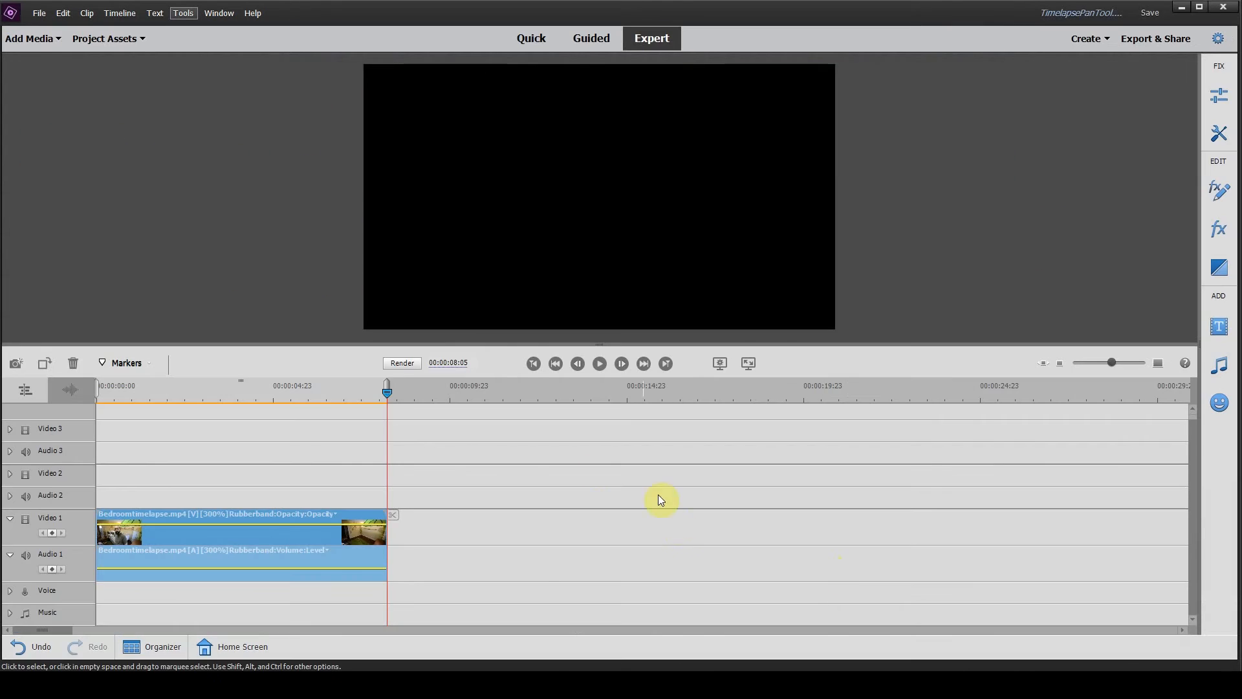
Render the Pan & Zoom timeline for smooth playback.
left_click(401, 363)
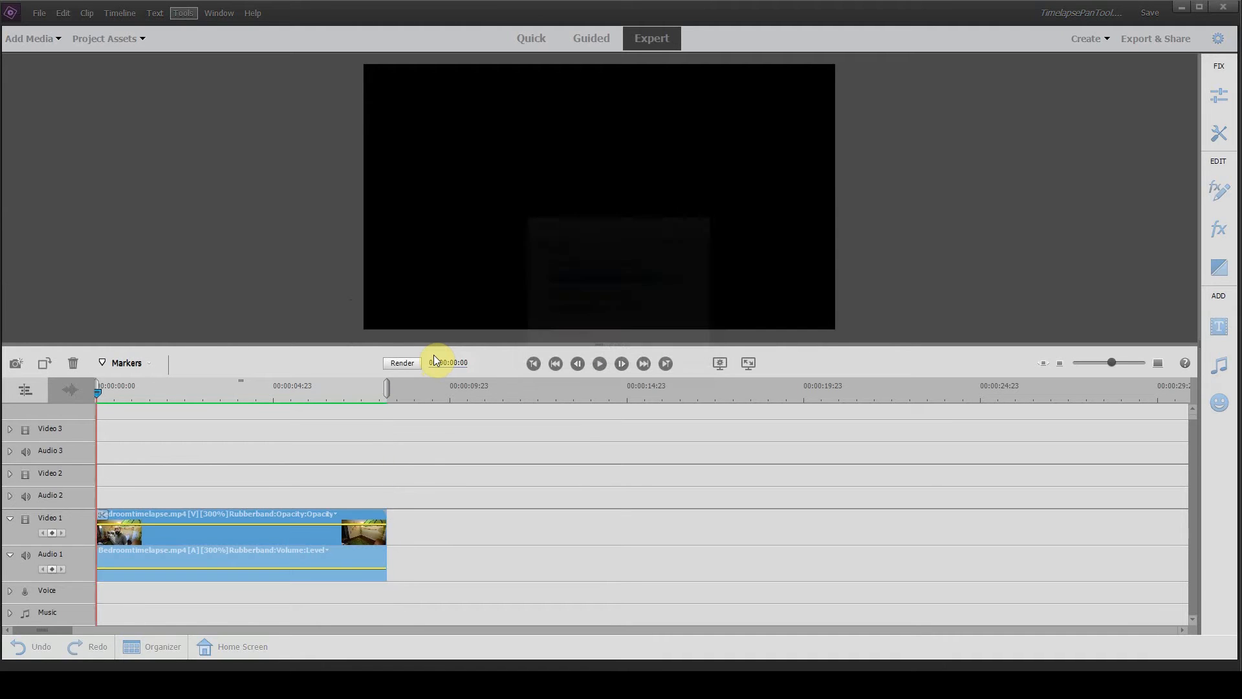
left_click(598, 363)
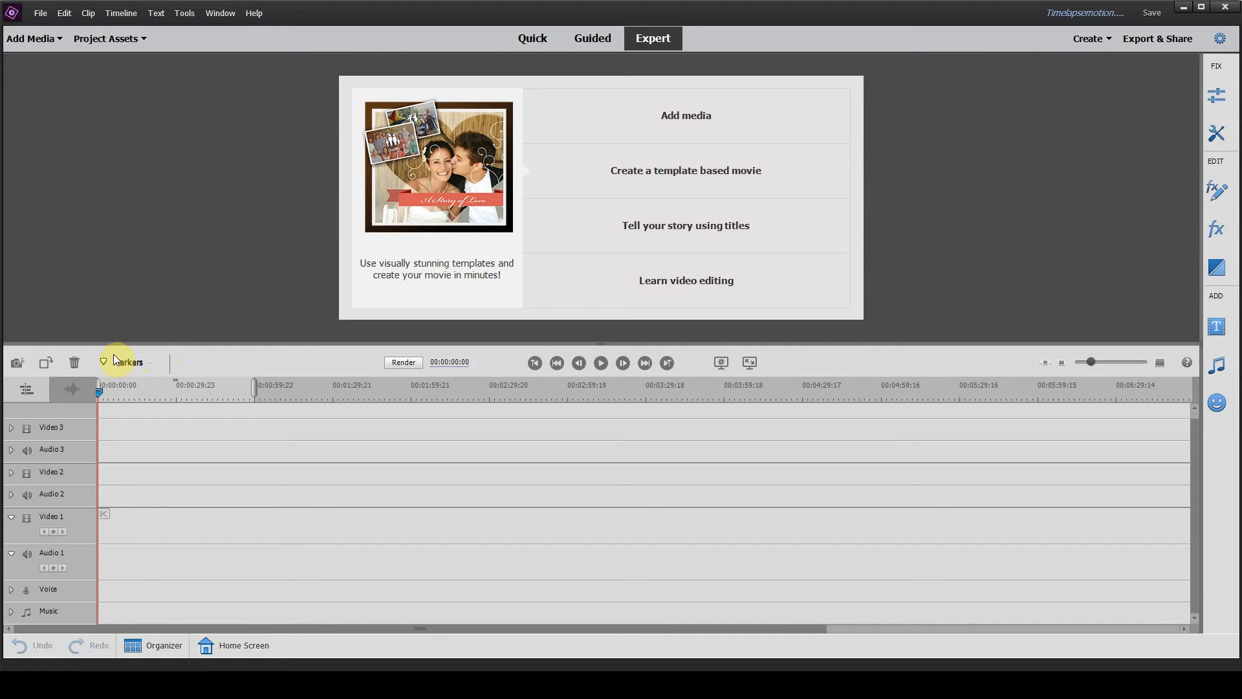
mouse_move(64, 61)
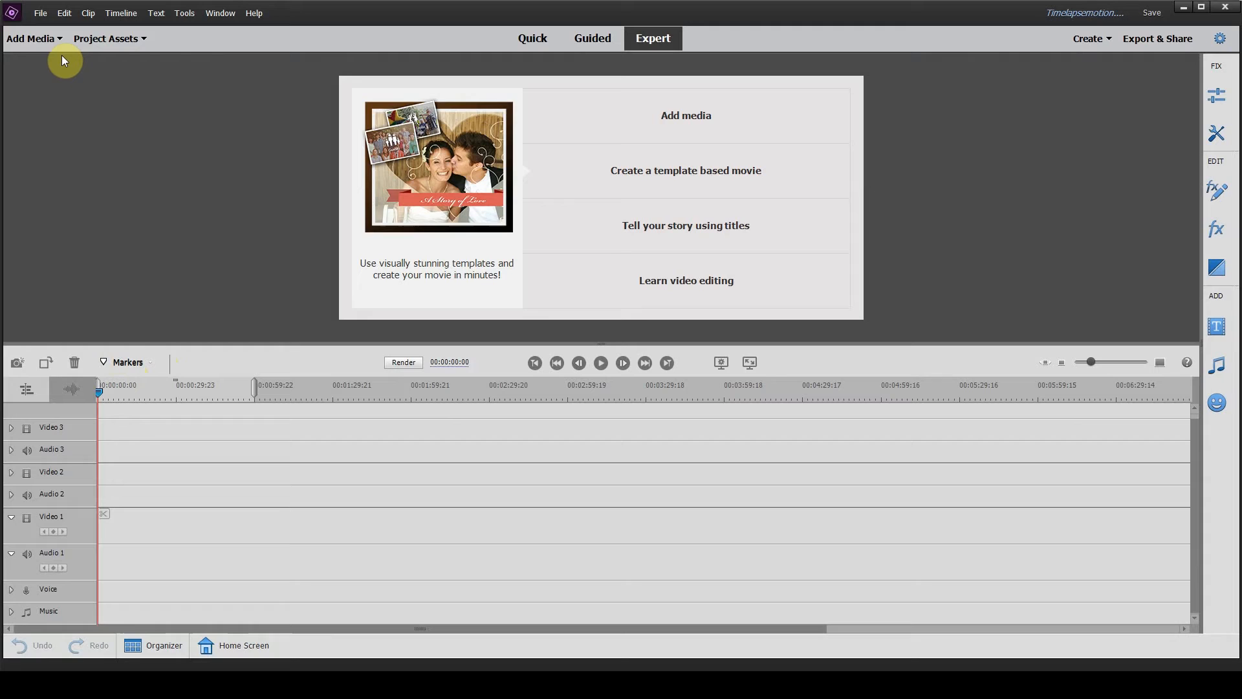
mouse_move(33, 38)
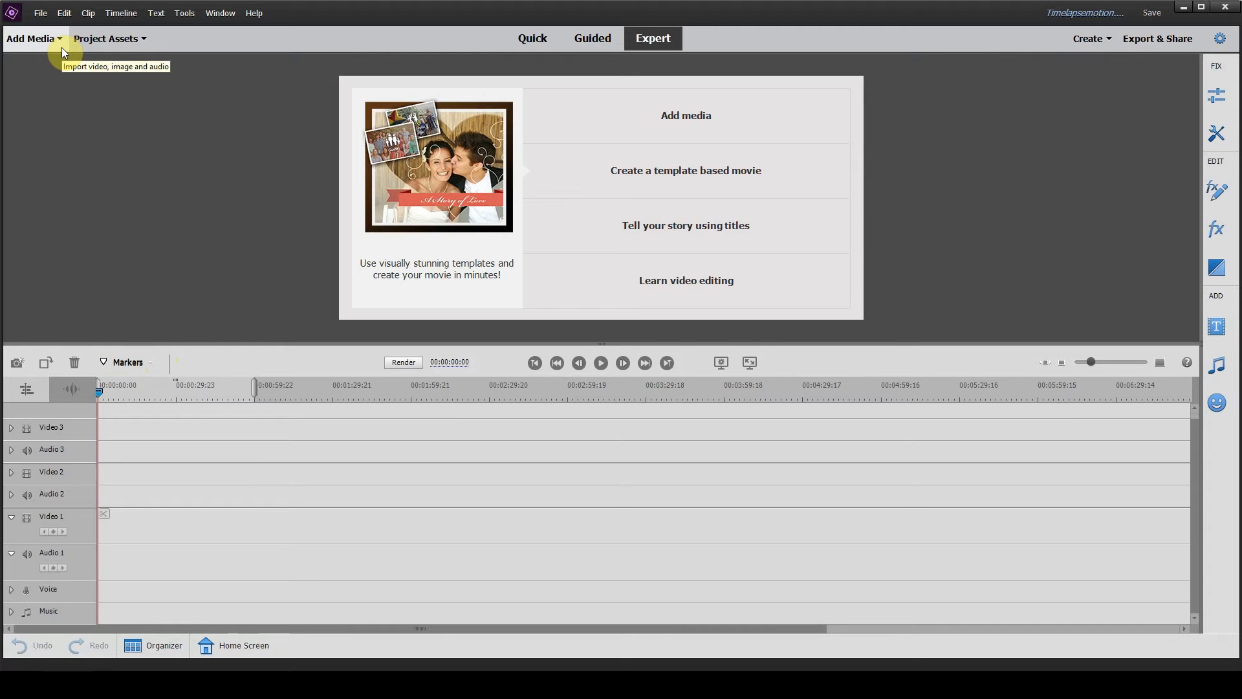
mouse_move(67, 46)
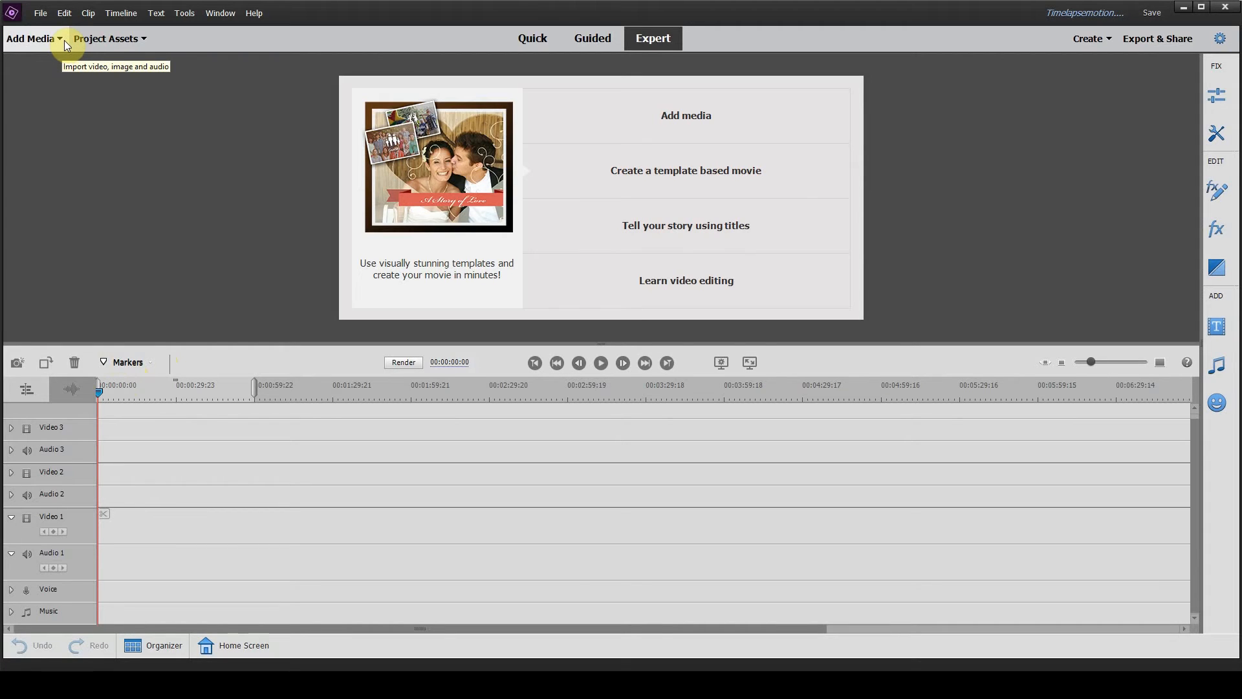
Import Bedroomtimelapse into the Timelapsemotion project via Add Media > Files and folders.
left_click(33, 39)
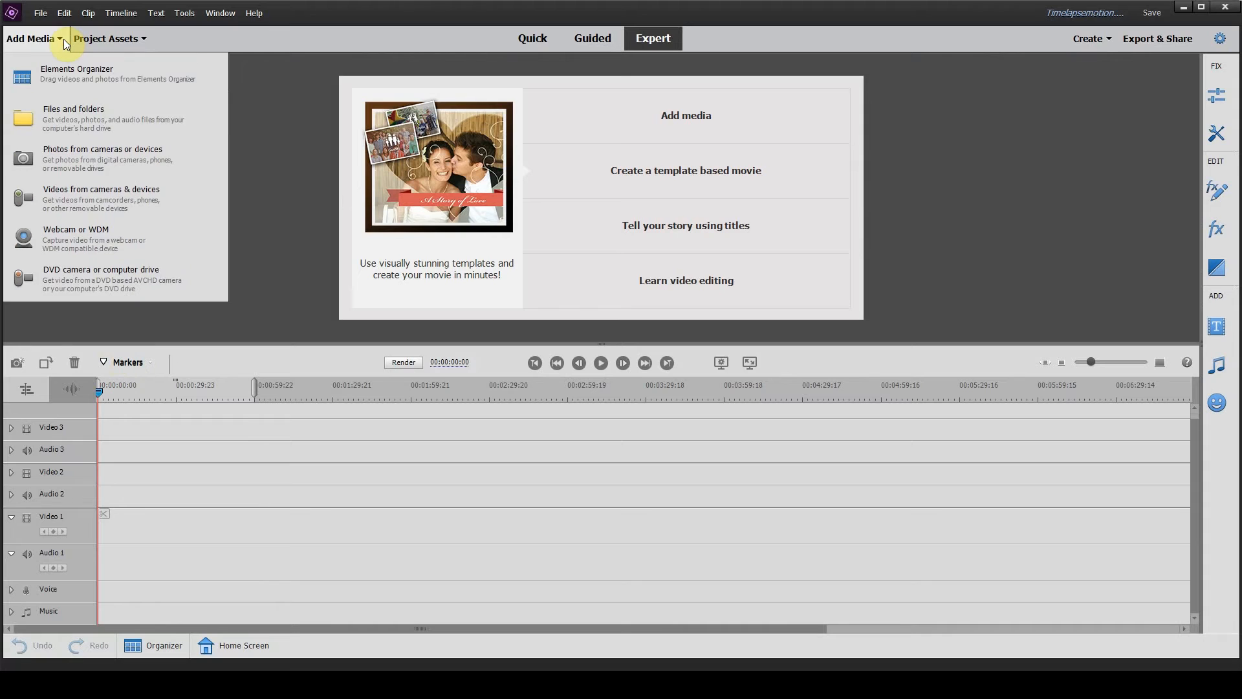
left_click(105, 38)
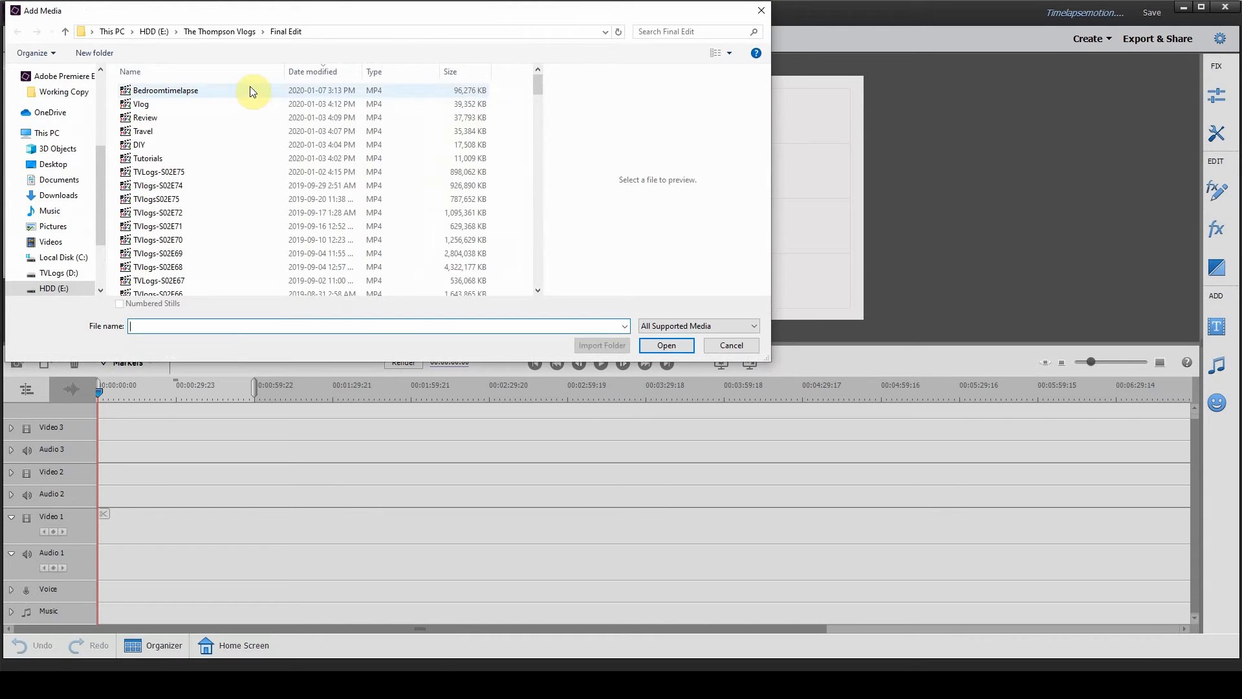
left_click(665, 345)
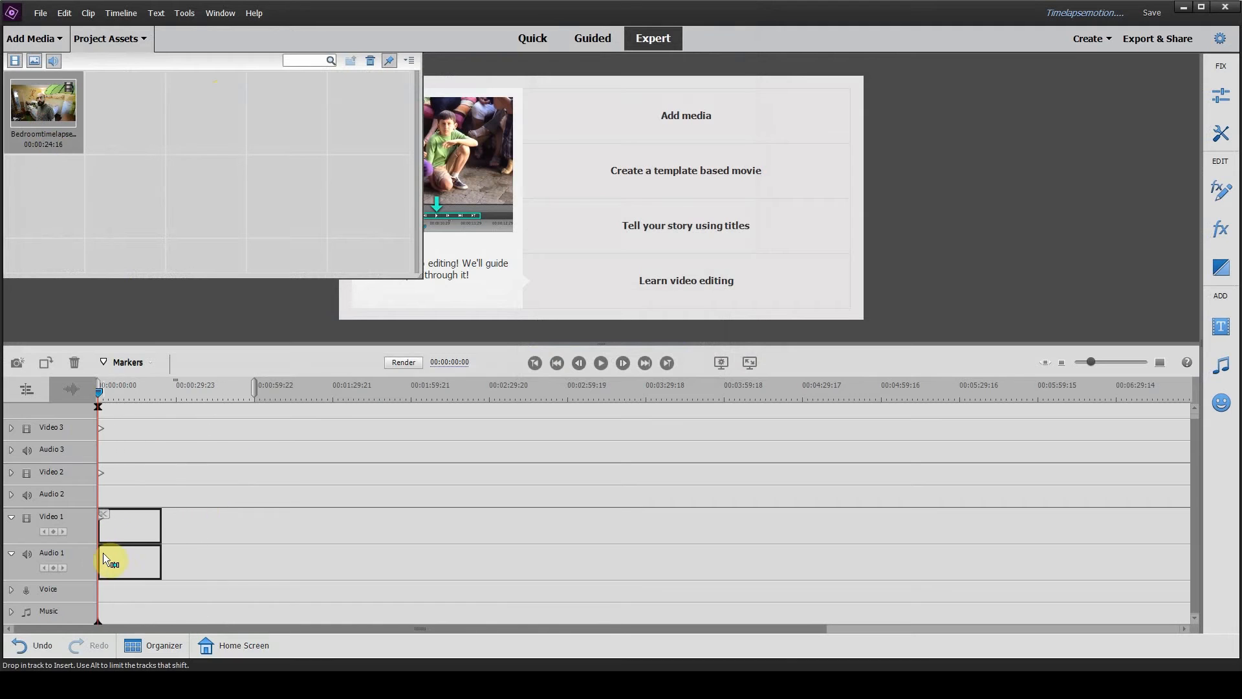
Drop Bedroomtimelapse at the start of Video 1 and fit the timeline to the clip.
left_click_drag(43, 106, 129, 543)
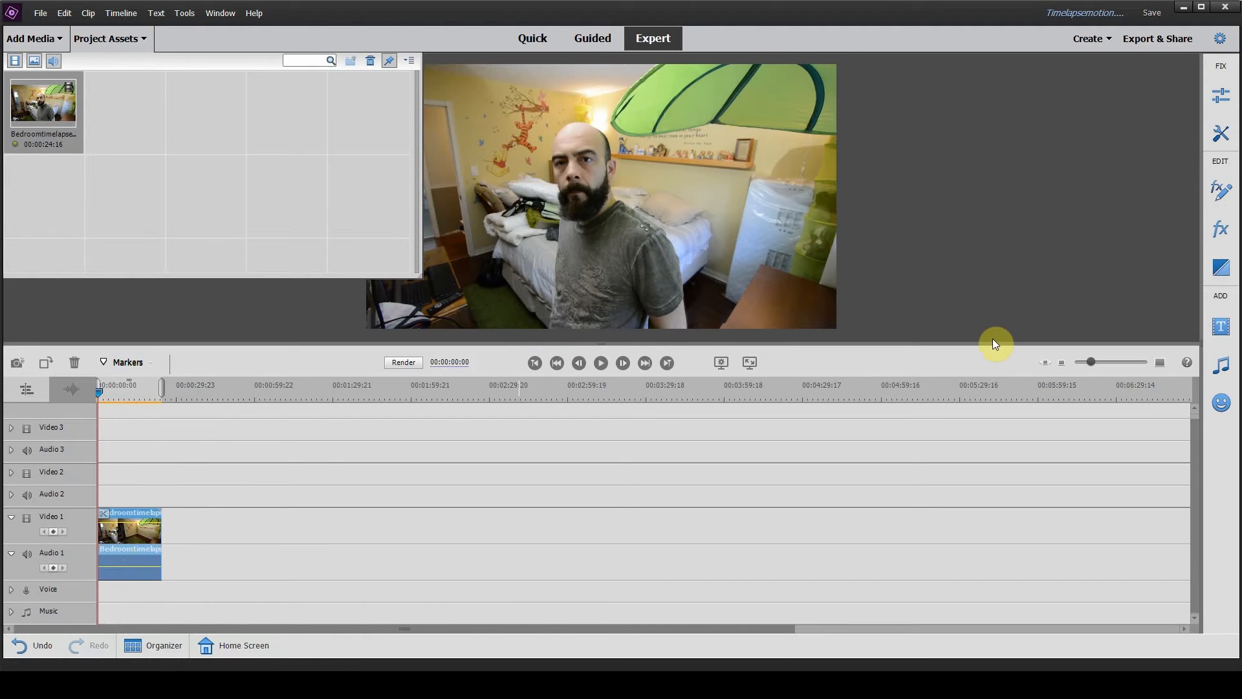
left_click(1045, 362)
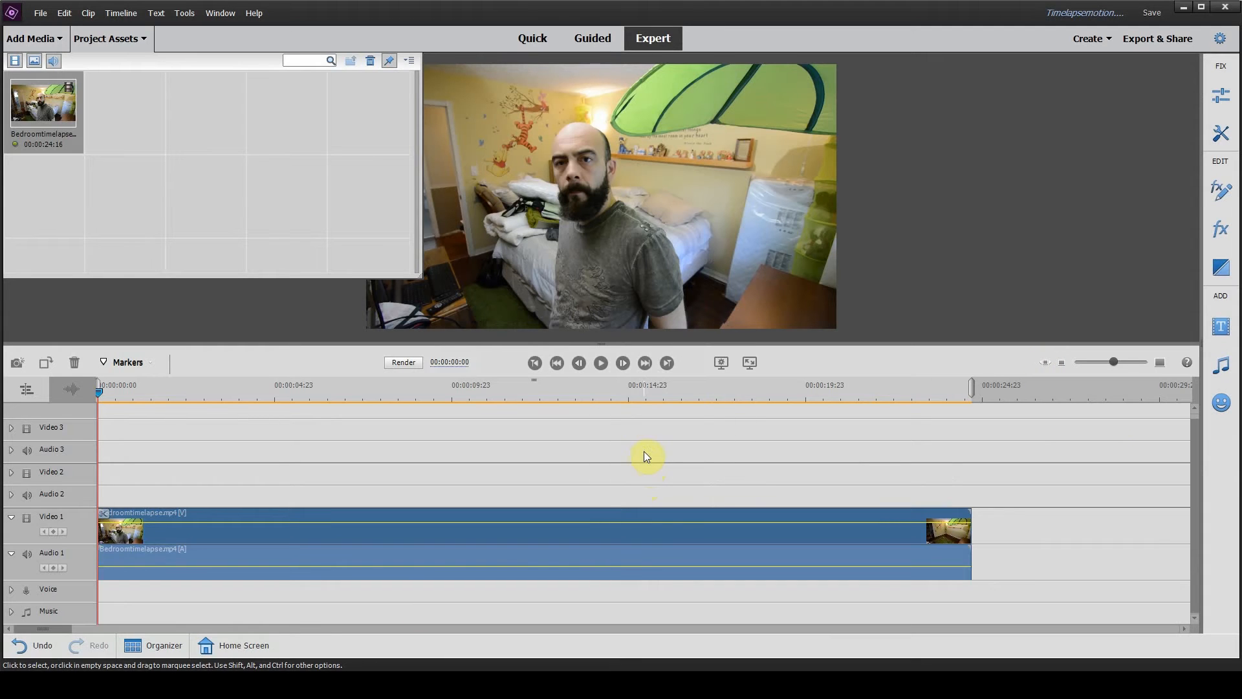
right_click(661, 541)
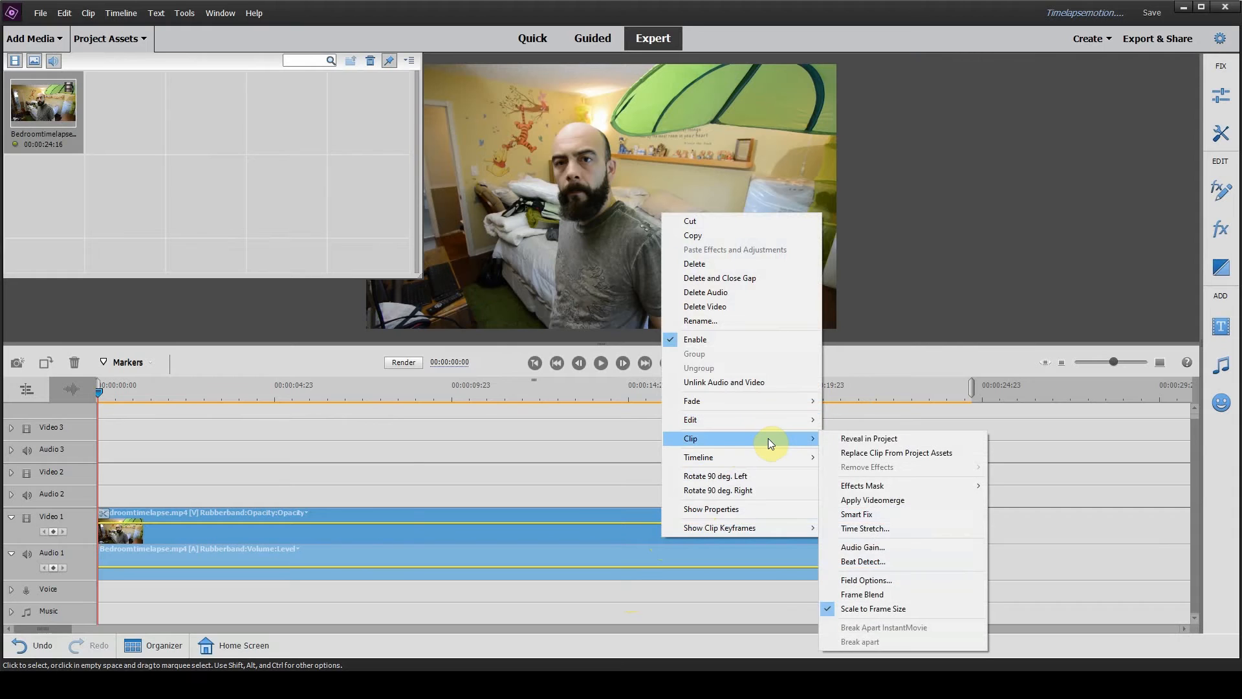
Time-stretch the Bedroomtimelapse clip to 300% speed, about 8 seconds long.
left_click(865, 528)
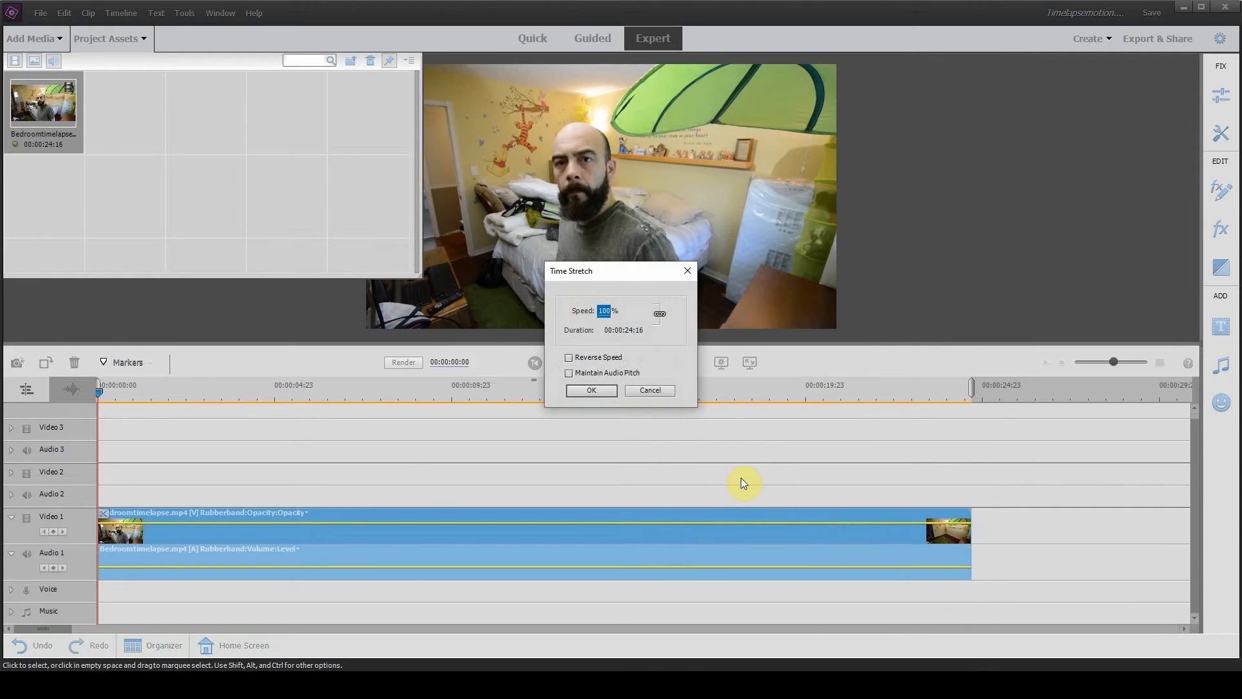
left_click(590, 389)
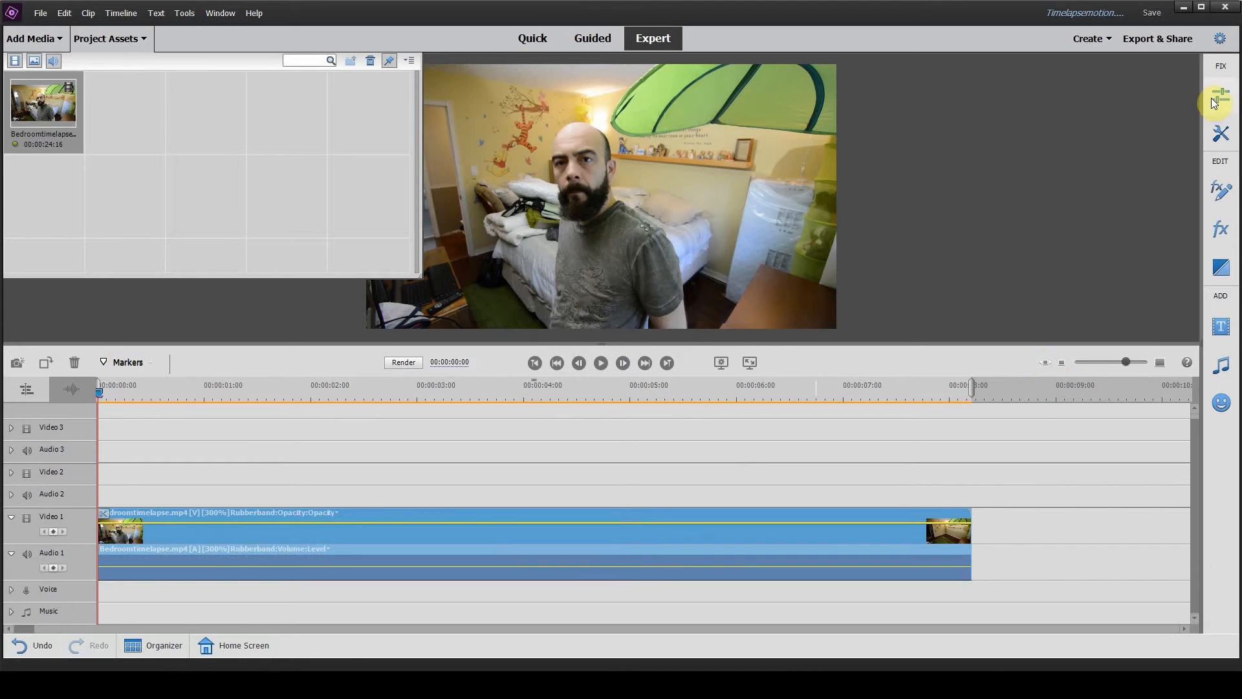
left_click(1221, 133)
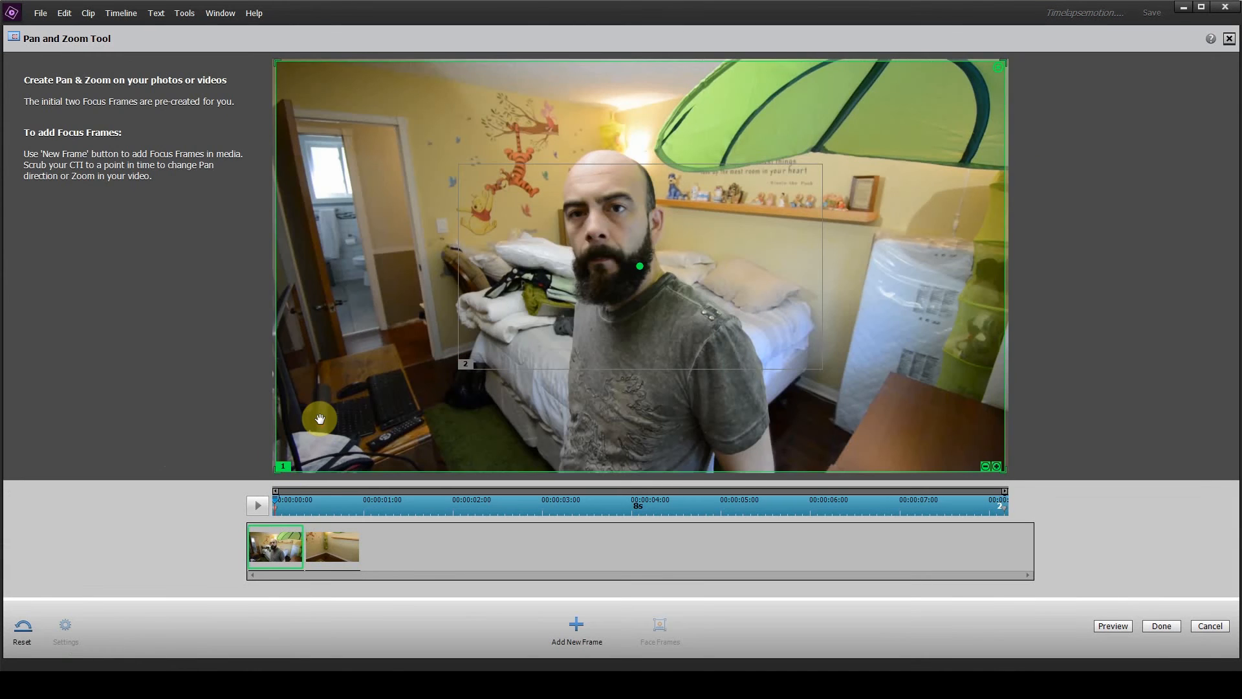
Drag and shrink focus frame 2 up-left onto the Tigger wall decal.
left_click(332, 546)
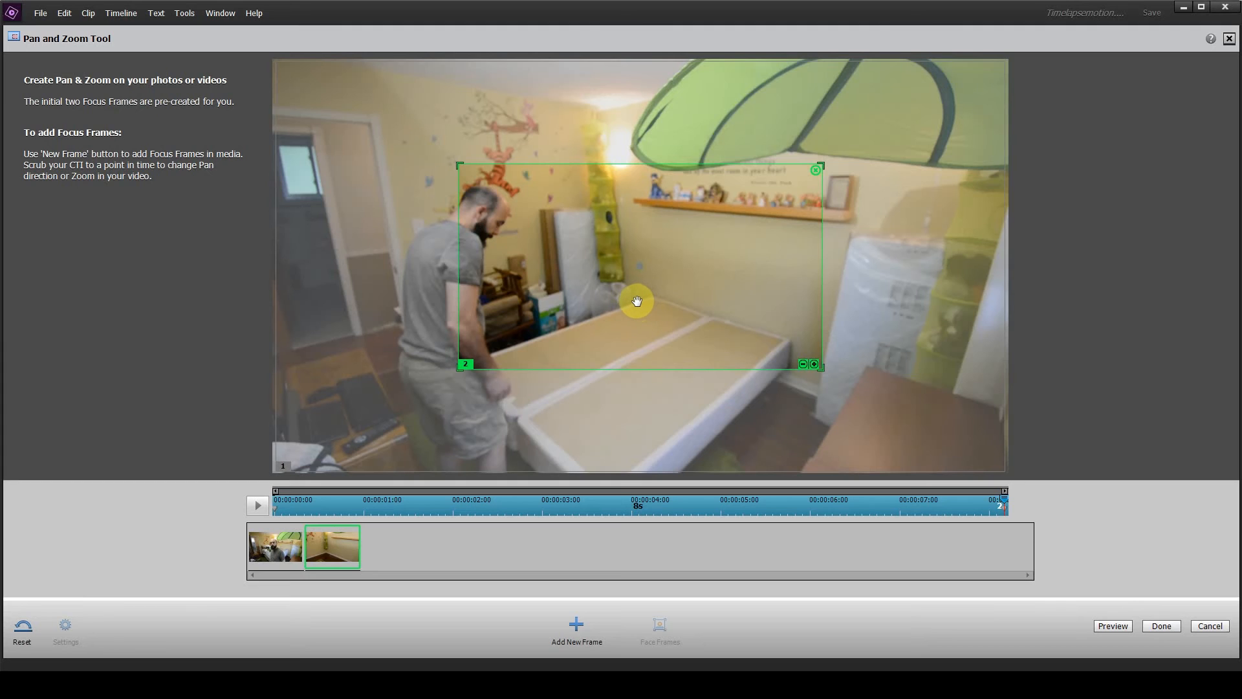
left_click_drag(636, 299, 614, 278)
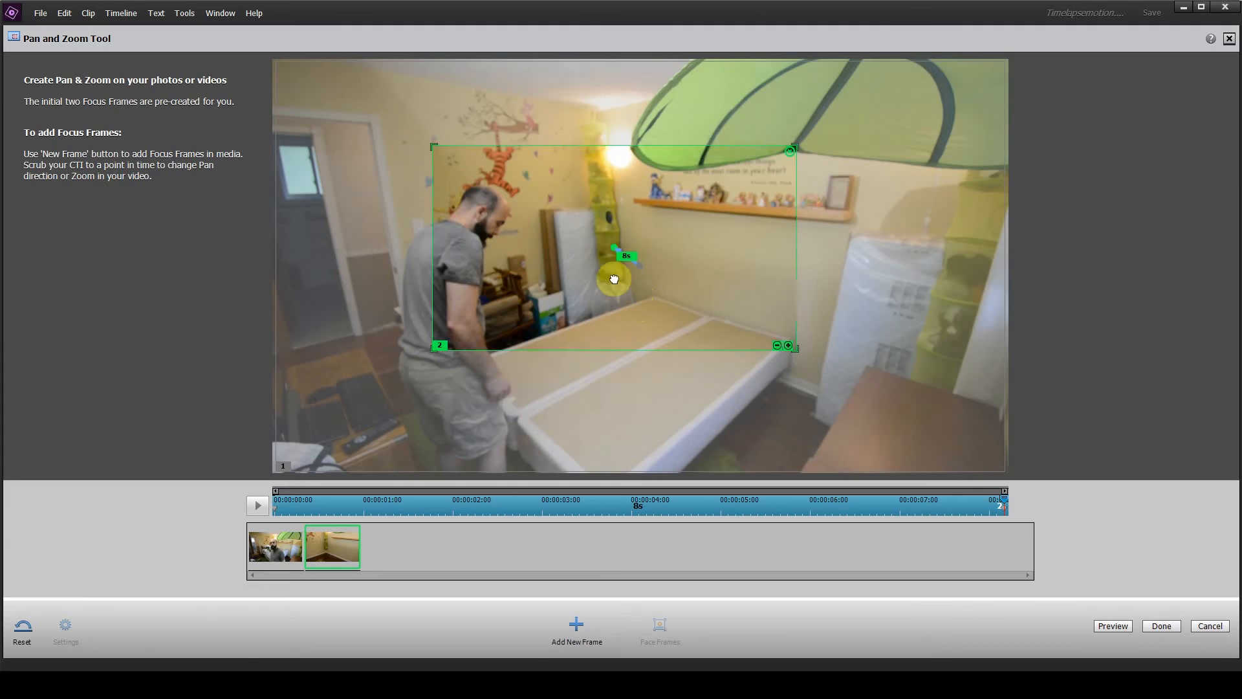
left_click_drag(613, 278, 522, 195)
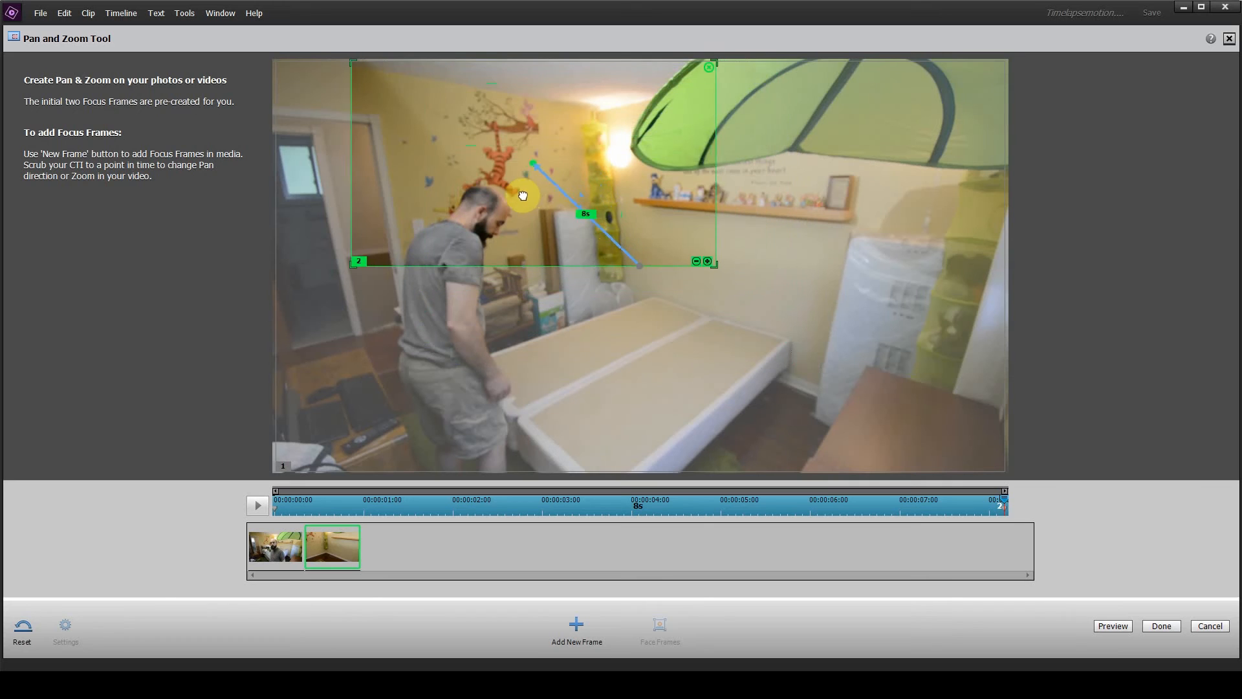
left_click_drag(523, 195, 481, 211)
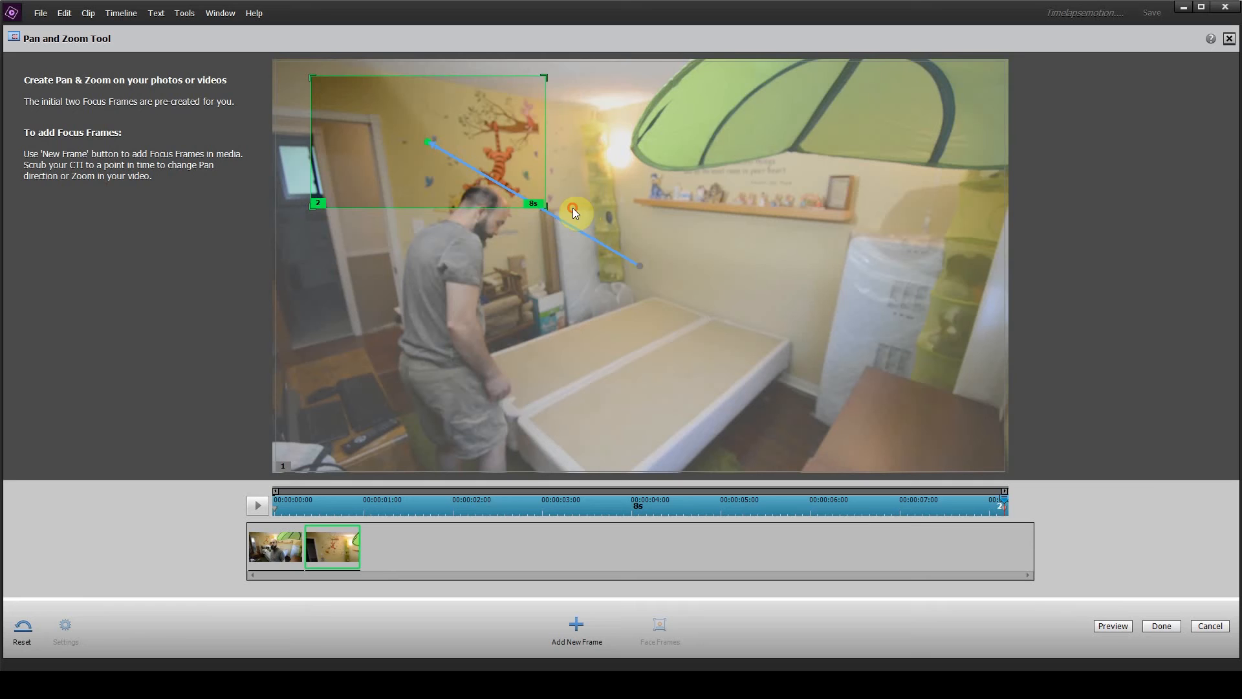
left_click_drag(574, 212, 561, 187)
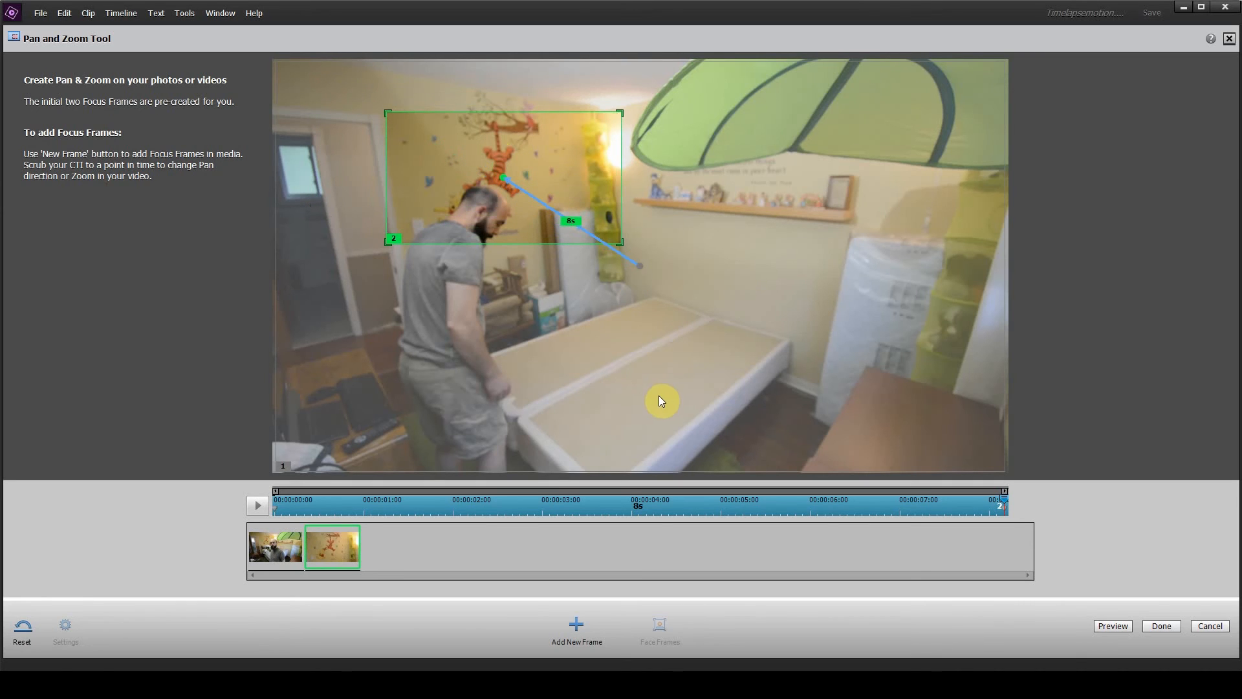
mouse_move(1016, 537)
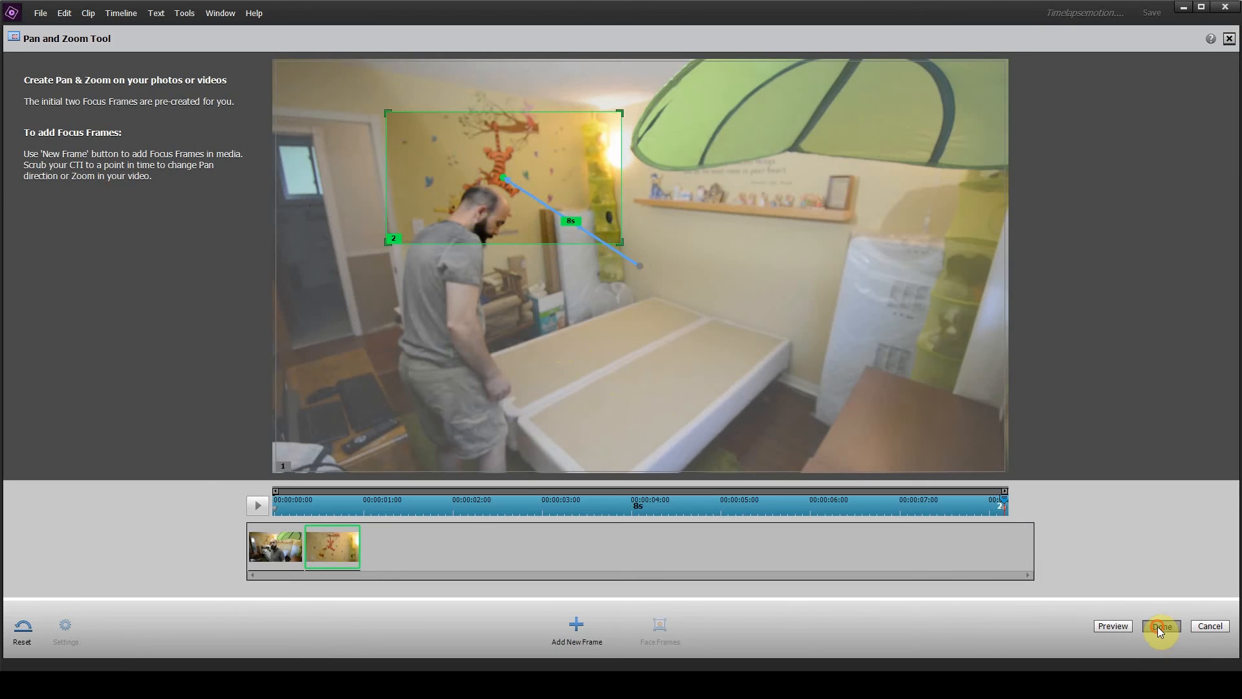
Apply and render the Pan and Zoom, then play the timeline zooming toward Tigger.
left_click(1159, 625)
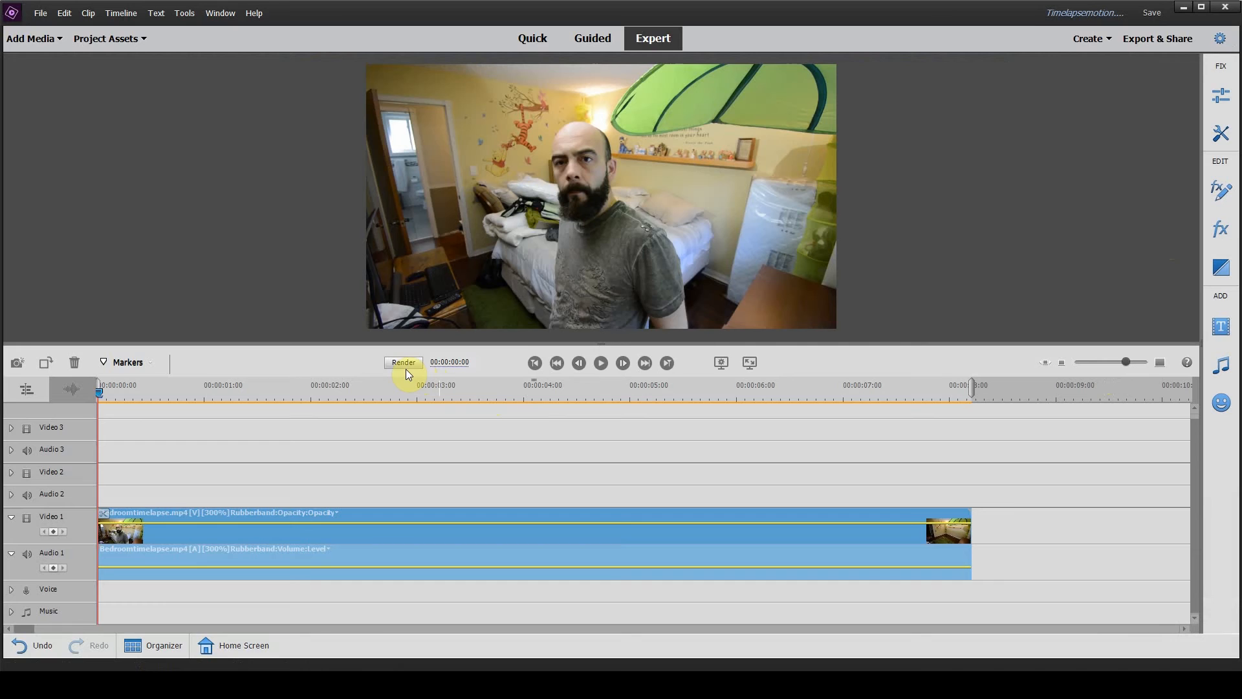
left_click(402, 362)
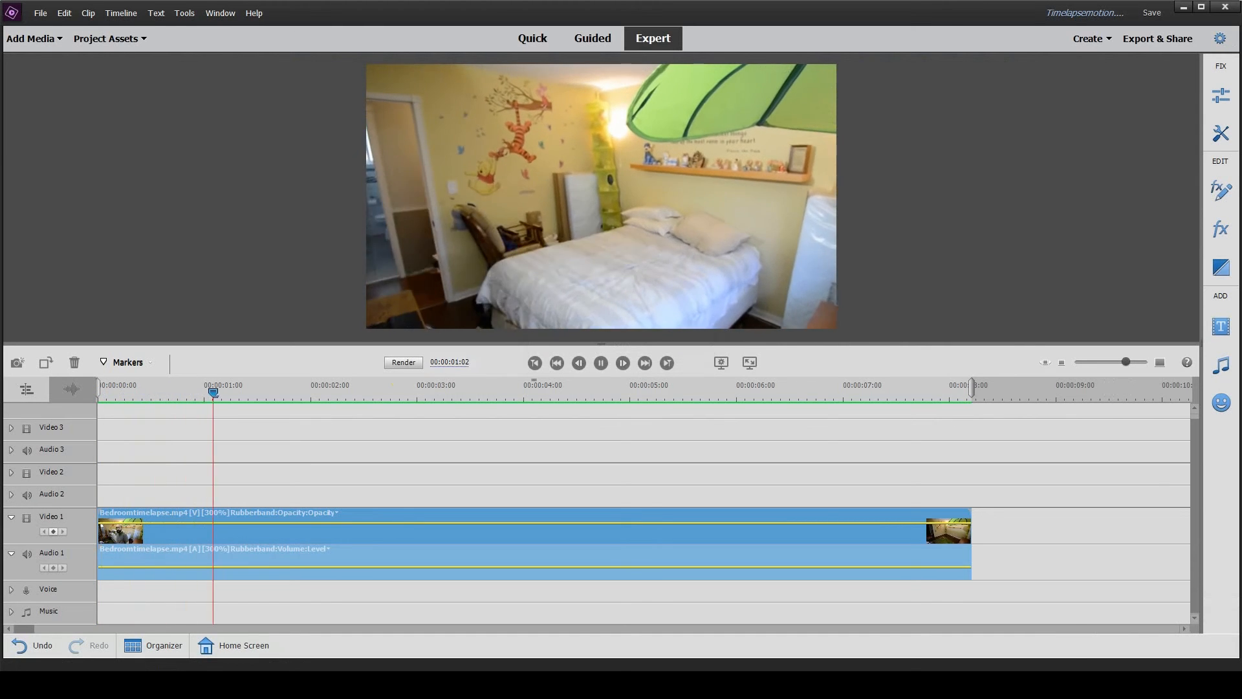
left_click(420, 391)
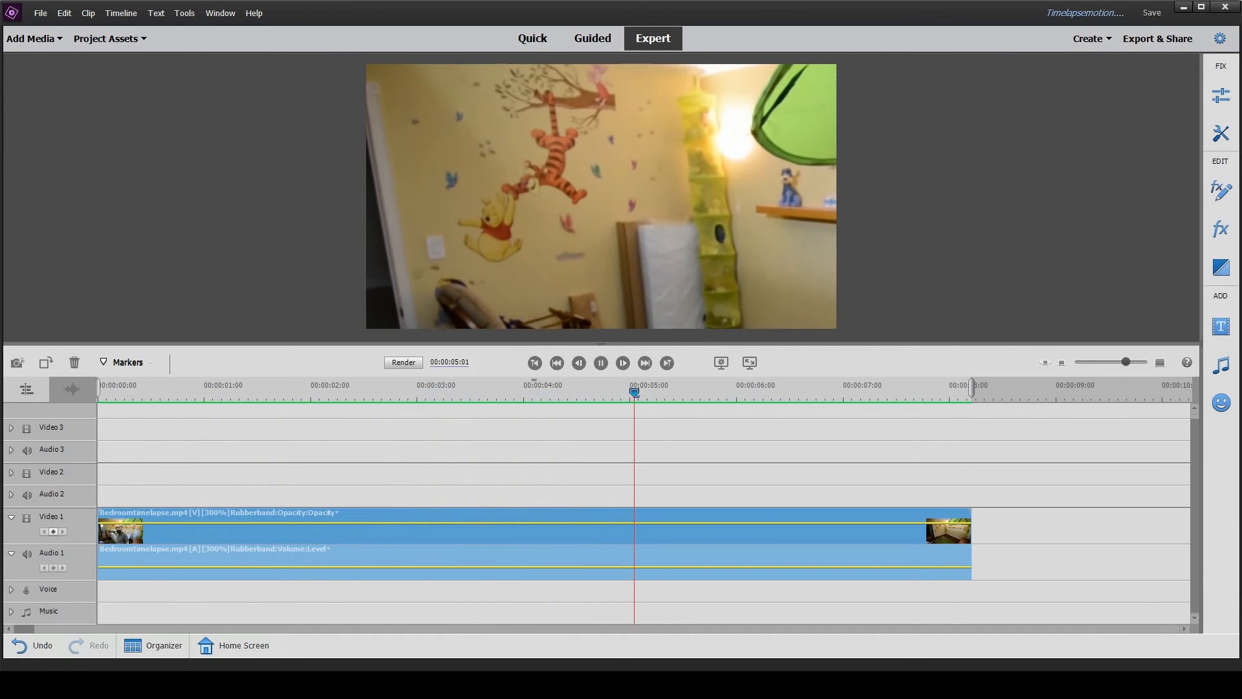
left_click(842, 391)
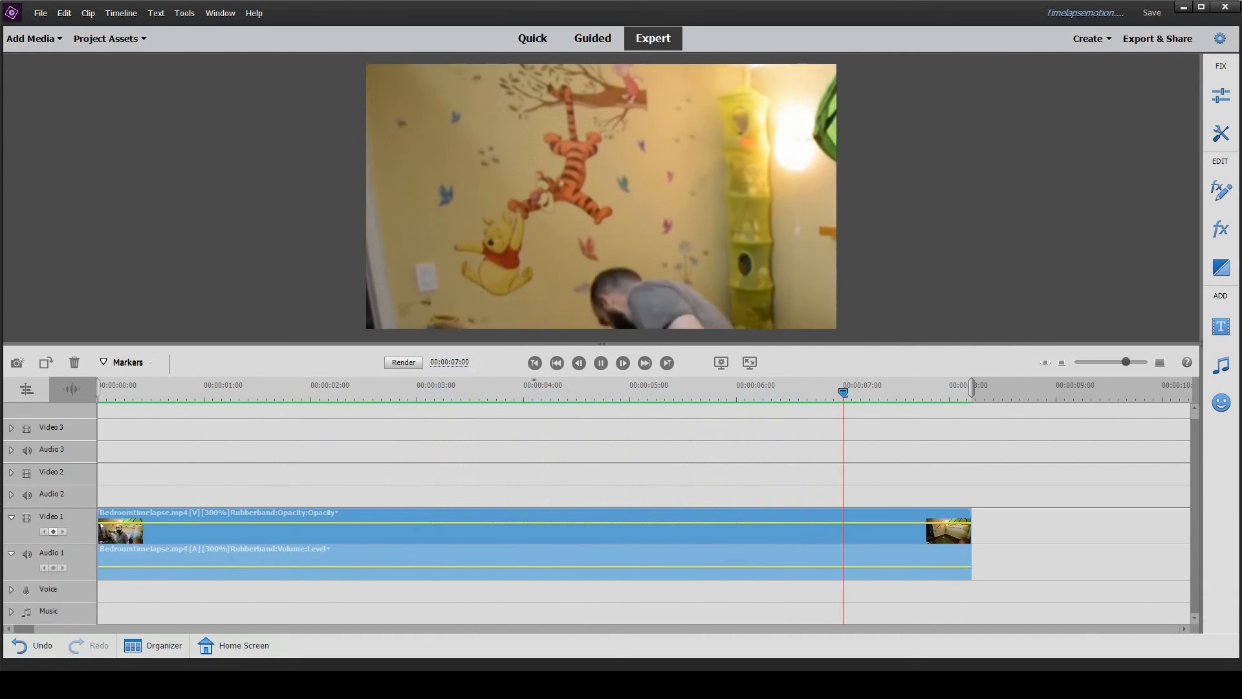